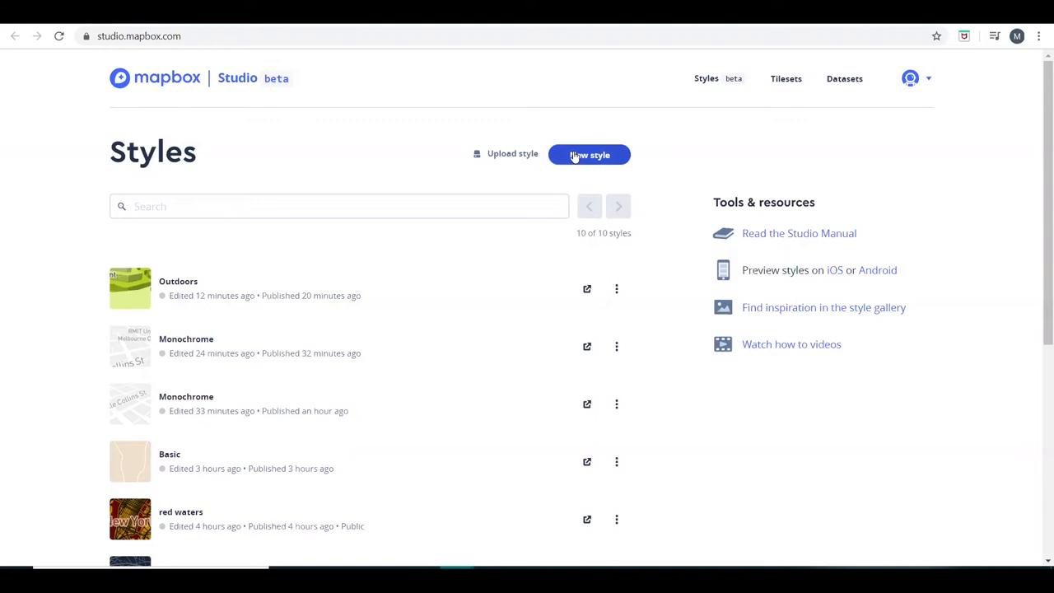
# Step: Create a new map style from the Outdoors template with Customize Outdoors
pyautogui.click(589, 155)
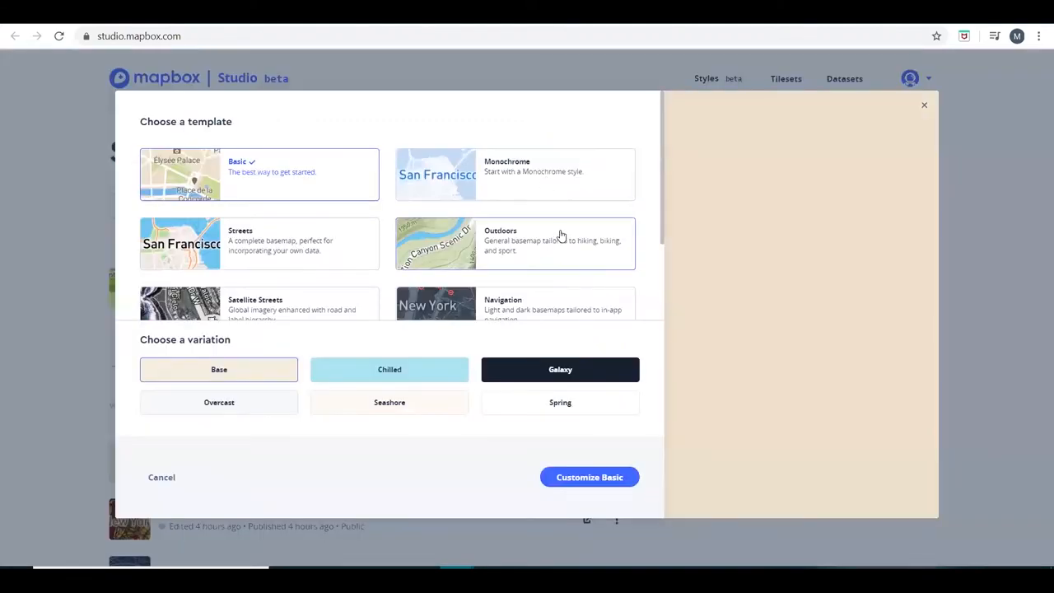
pyautogui.click(518, 243)
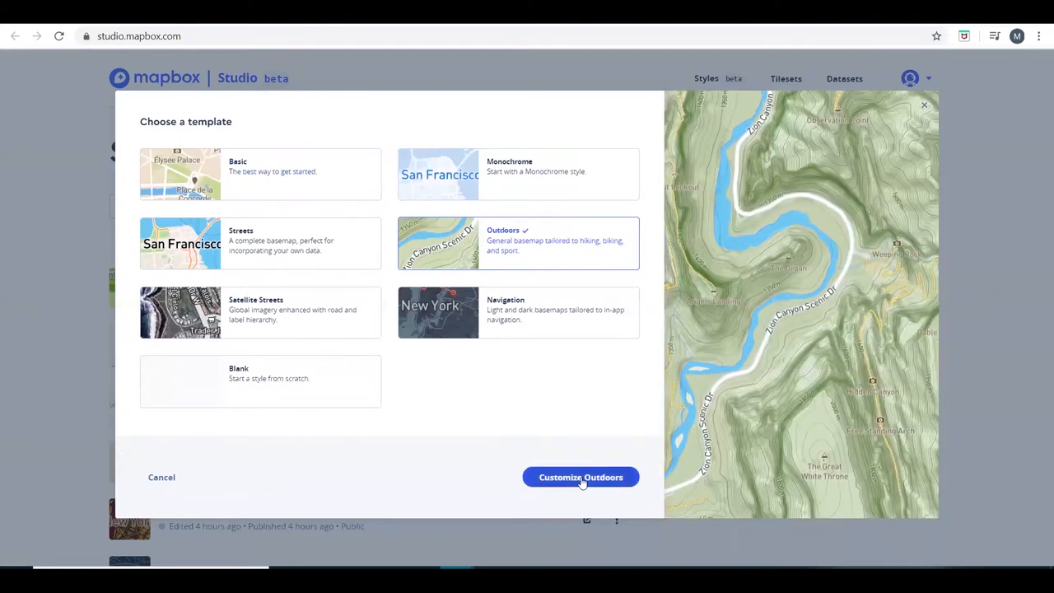
pyautogui.click(580, 477)
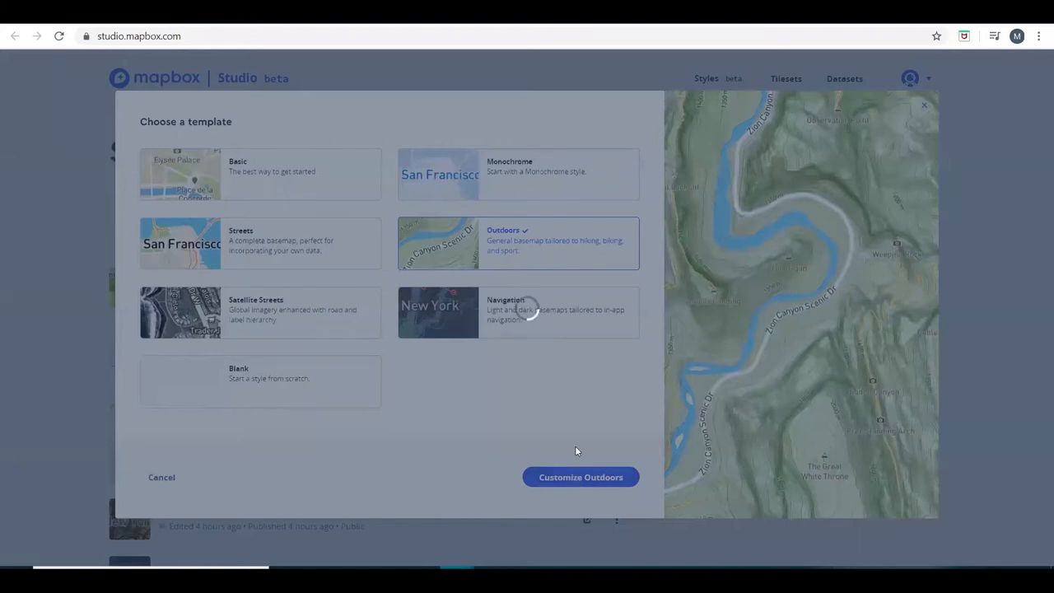
pyautogui.click(580, 476)
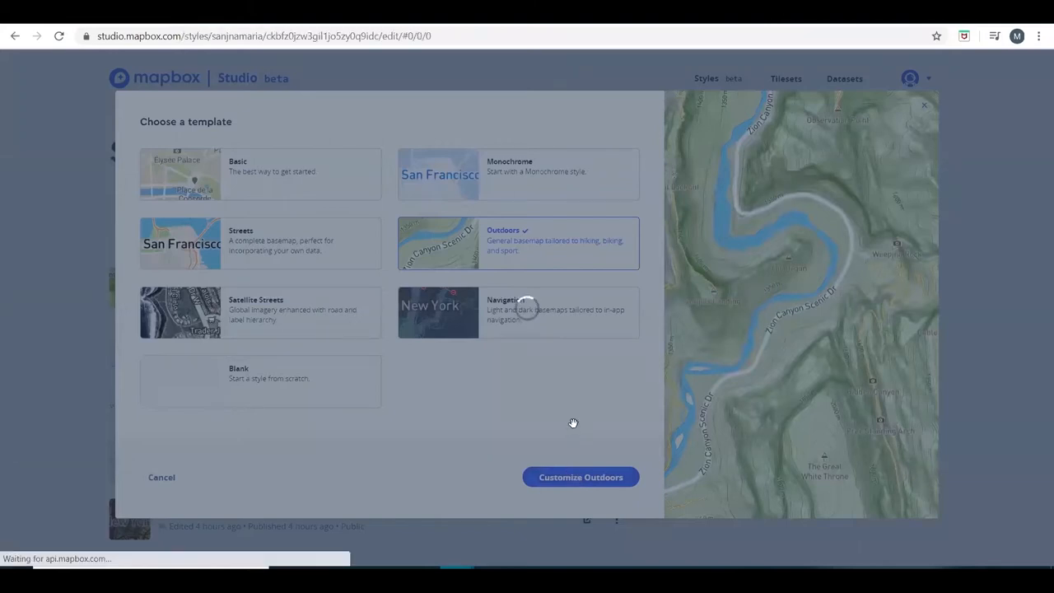
# Step: Search for Dandenong and move the map to Dandenong Ranges National Park
pyautogui.click(580, 477)
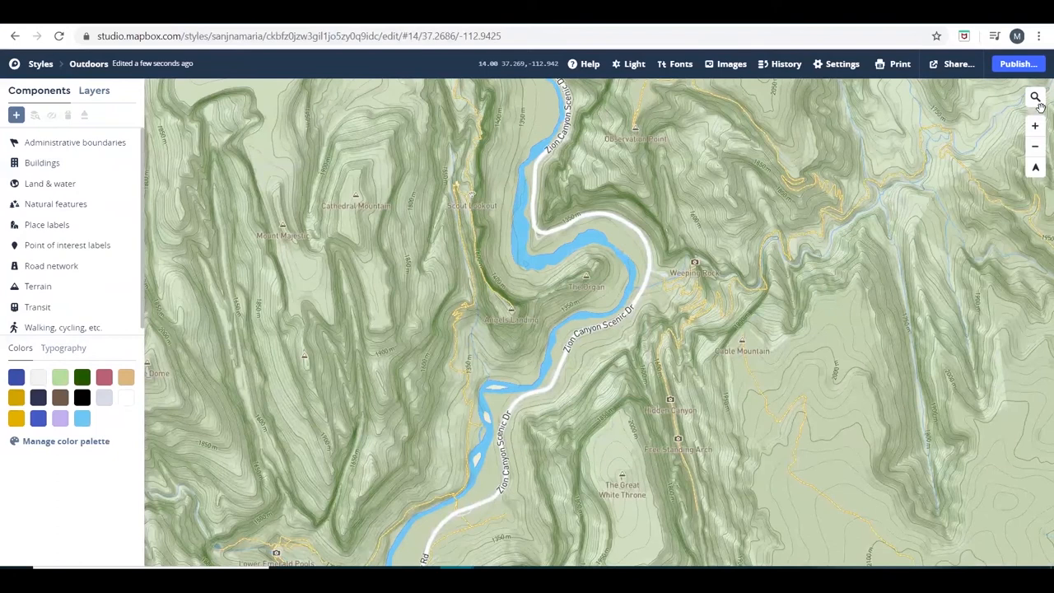
pyautogui.click(1035, 97)
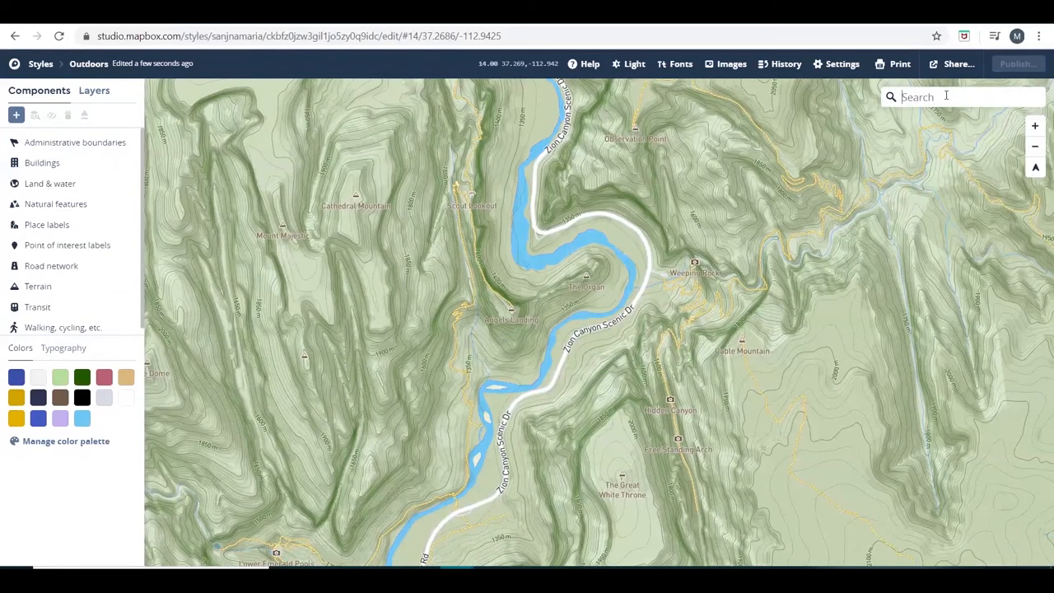
pyautogui.write('DANDE')
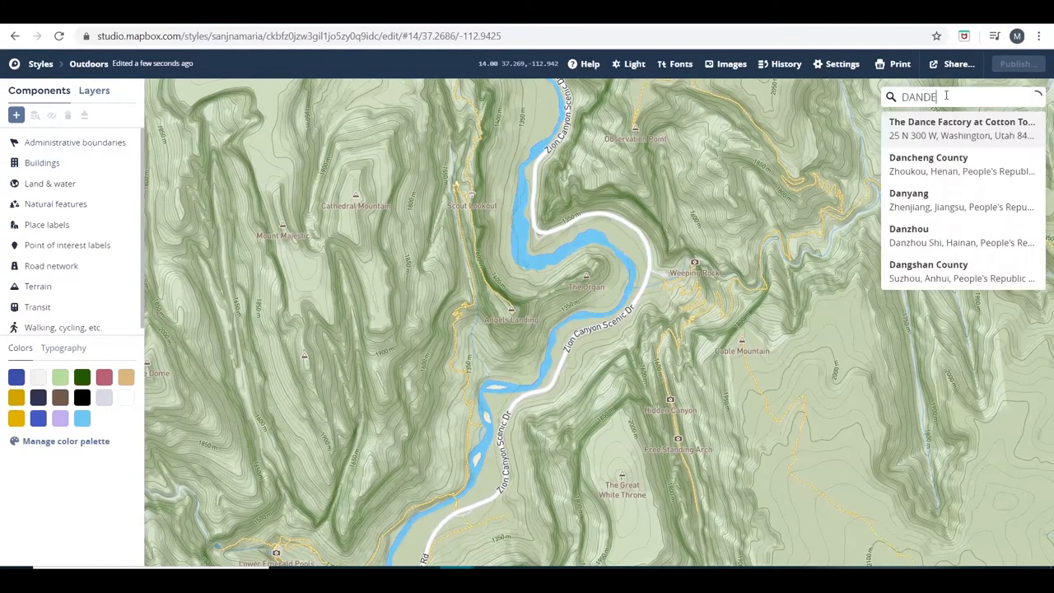
pyautogui.write('NONG')
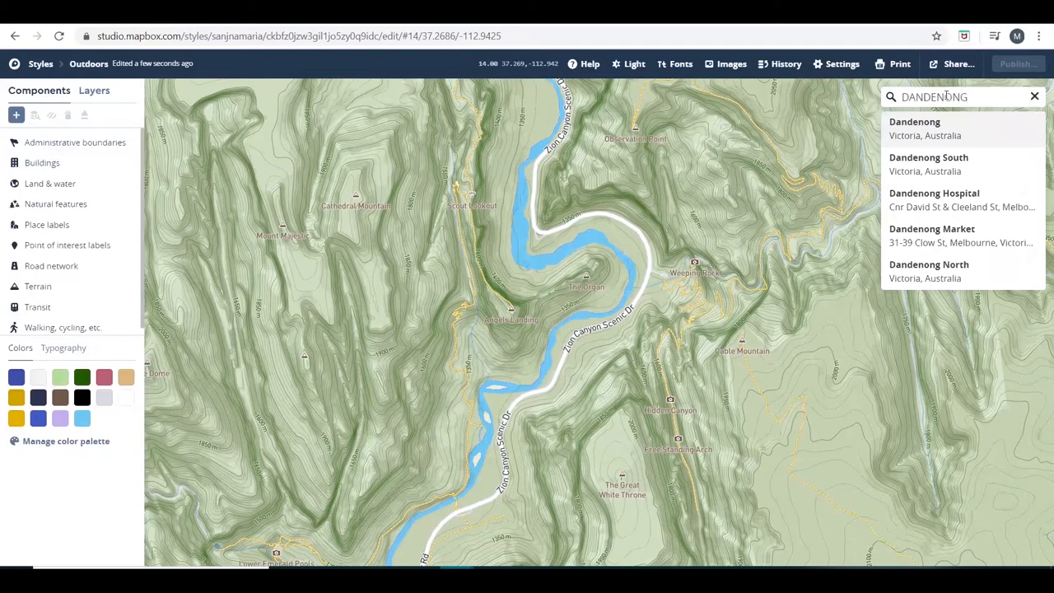
pyautogui.click(914, 128)
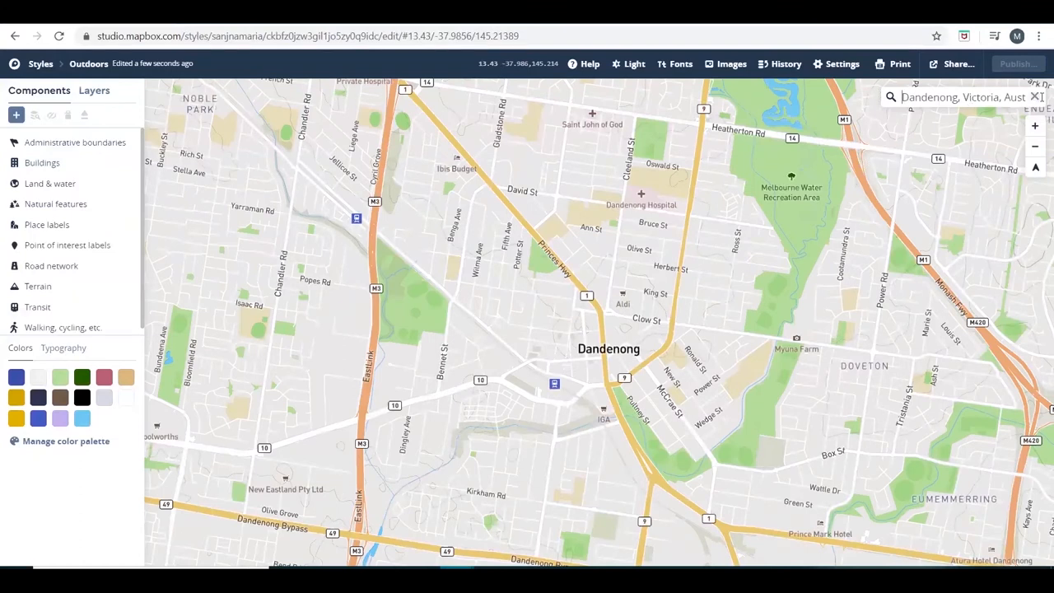
pyautogui.click(1037, 97)
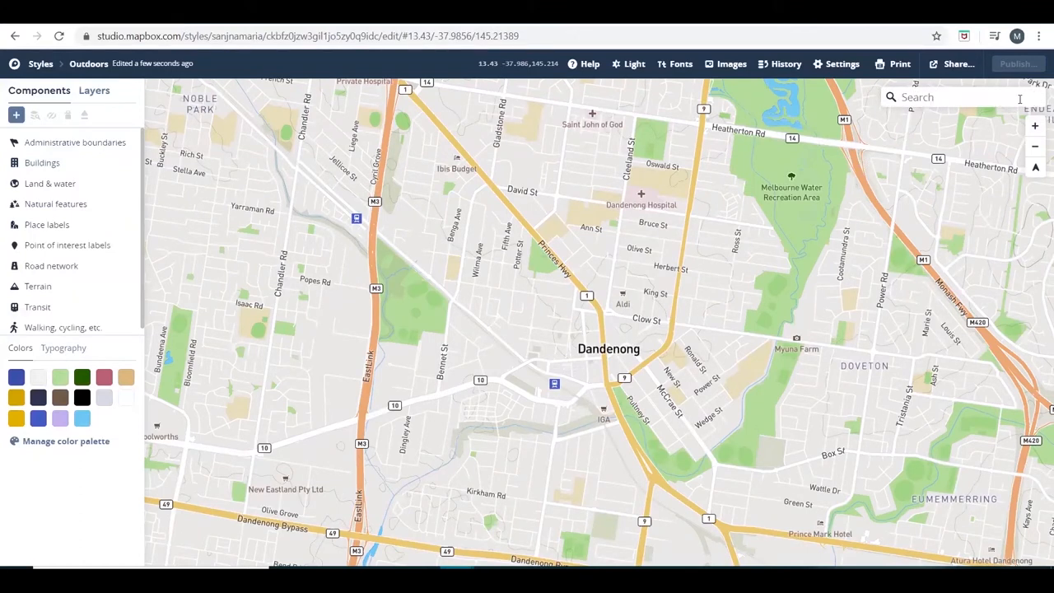
pyautogui.write('DANDENONG RANGES')
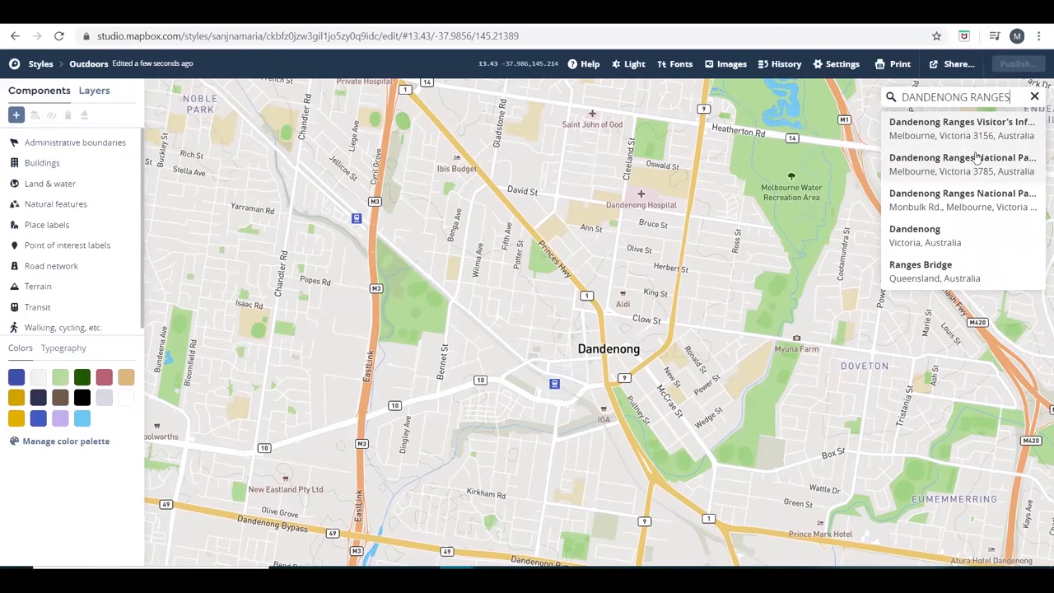
pyautogui.click(962, 164)
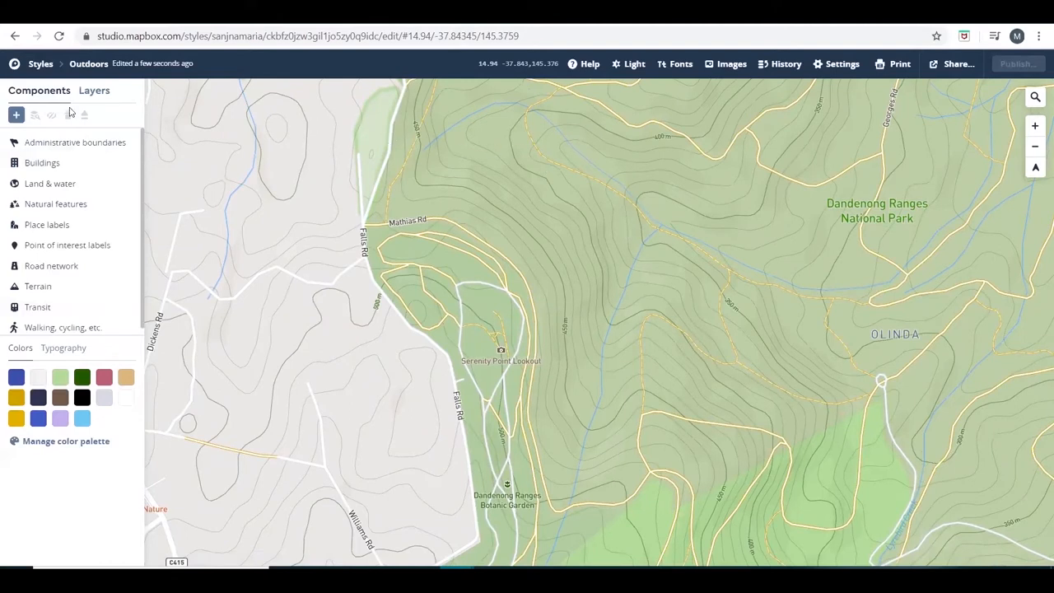
# Step: In the Layers list, select the Terrain contour-line layer from a contour on the map
pyautogui.click(94, 90)
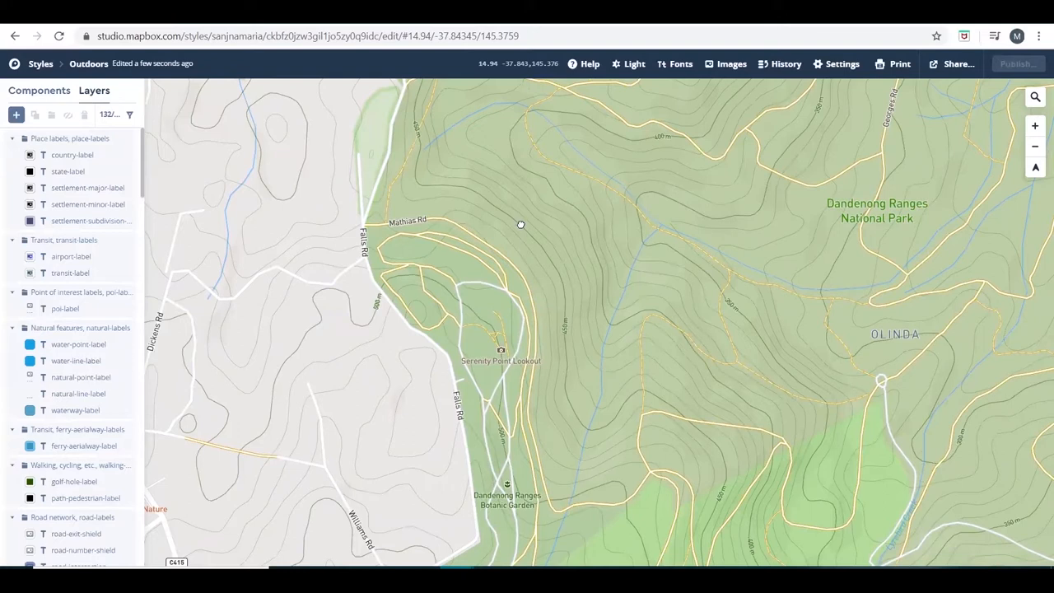
pyautogui.click(521, 224)
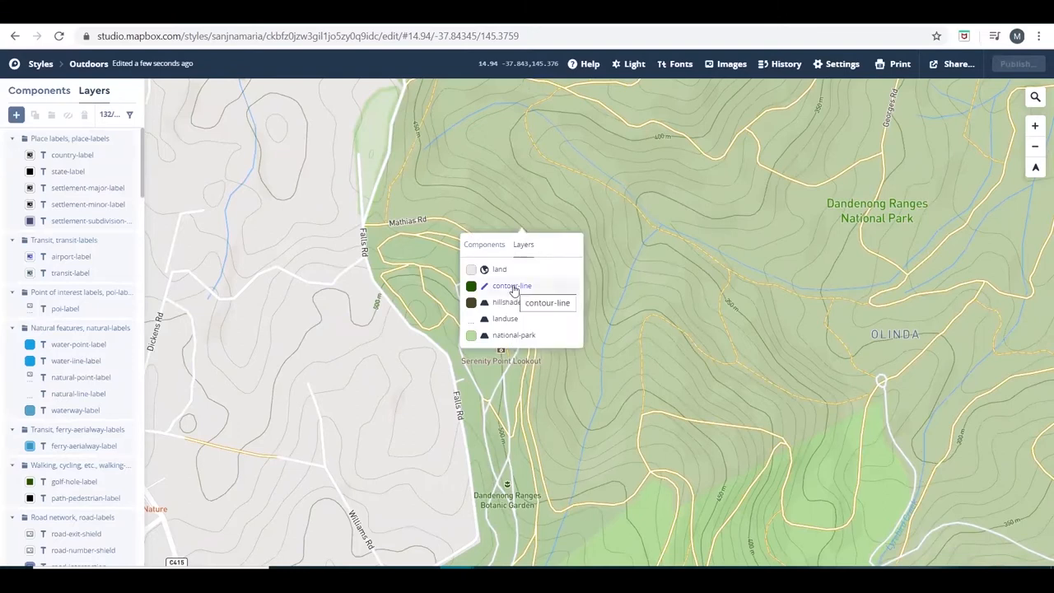
pyautogui.click(511, 285)
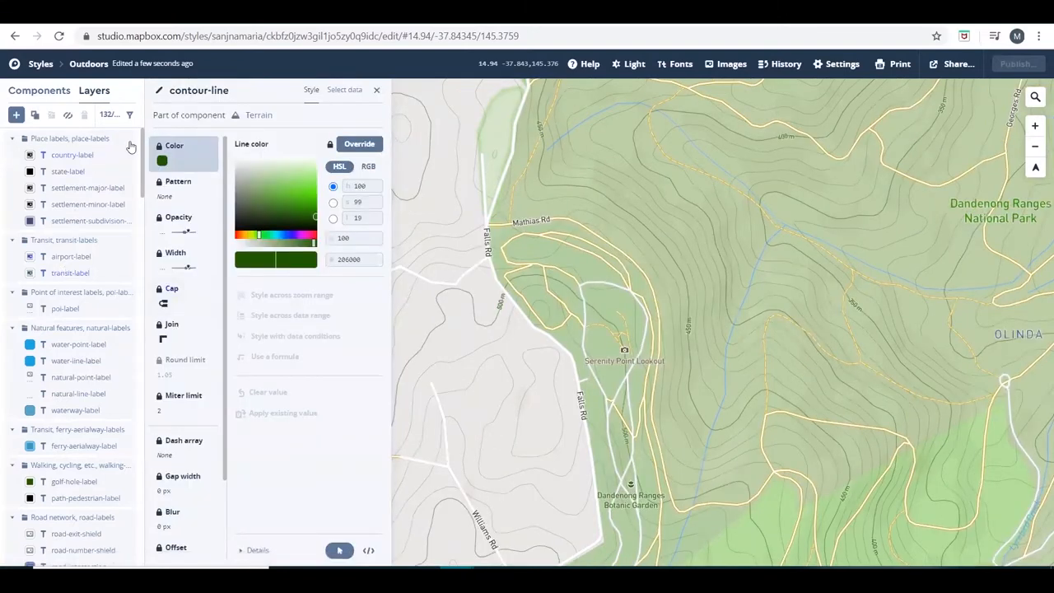
pyautogui.scroll(-3)
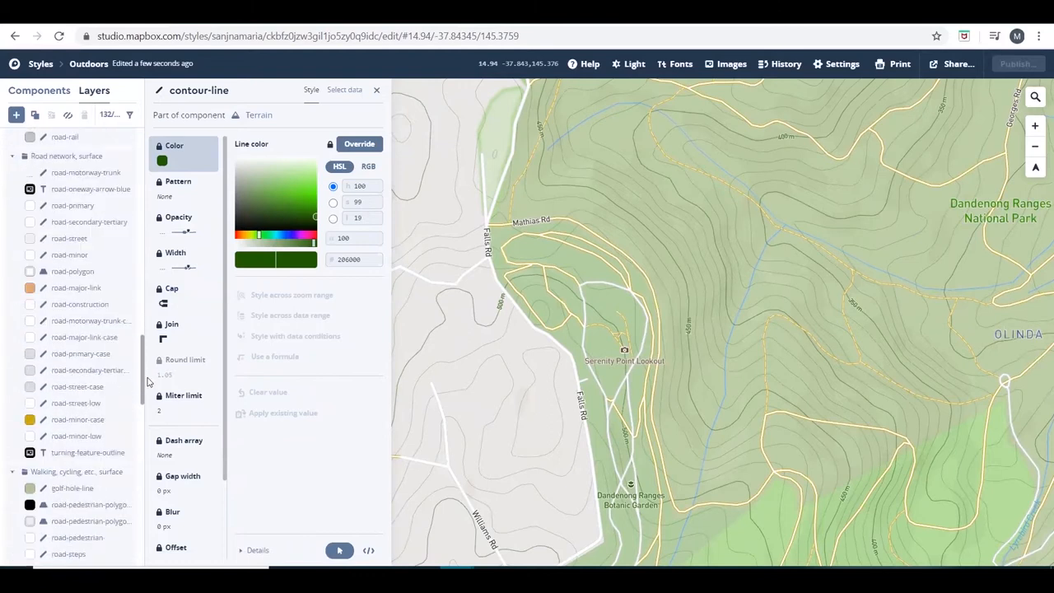
pyautogui.scroll(-3)
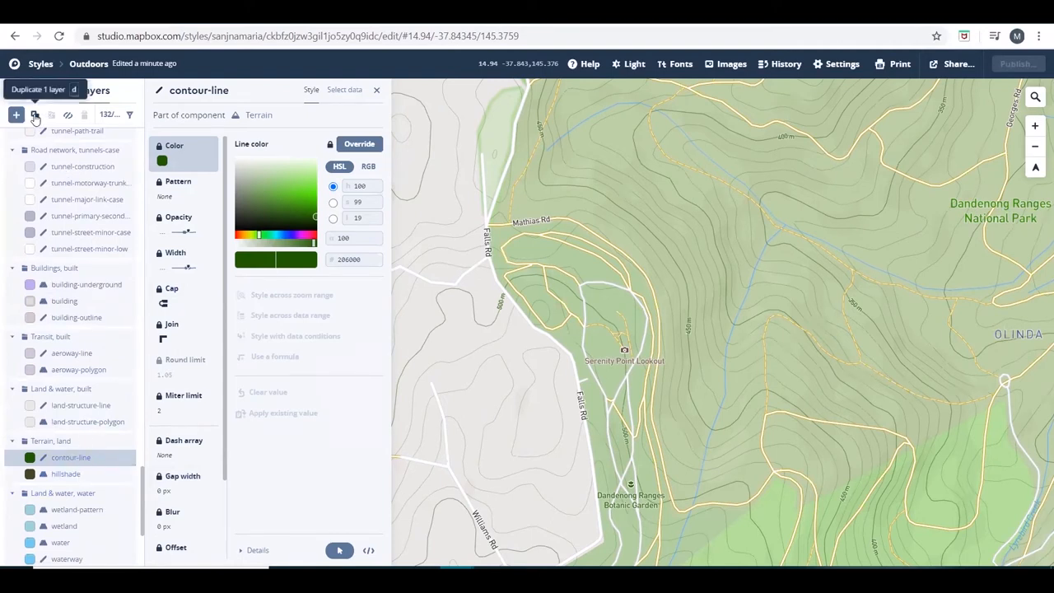
# Step: Duplicate the contour-line layer, rename the copy CONTOUR MAPPING and reselect it
pyautogui.click(35, 115)
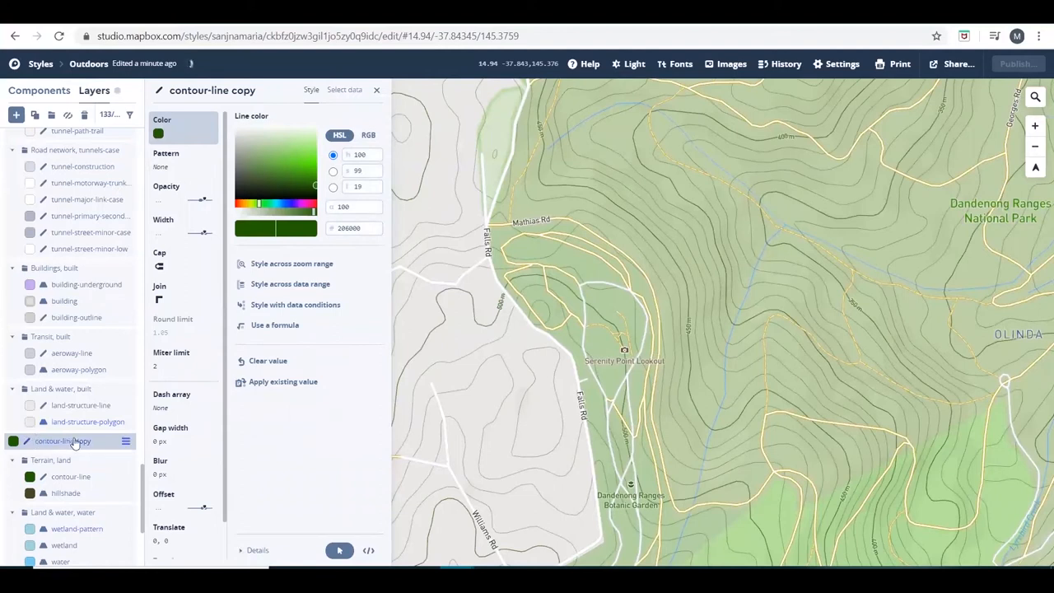
pyautogui.moveTo(288, 89)
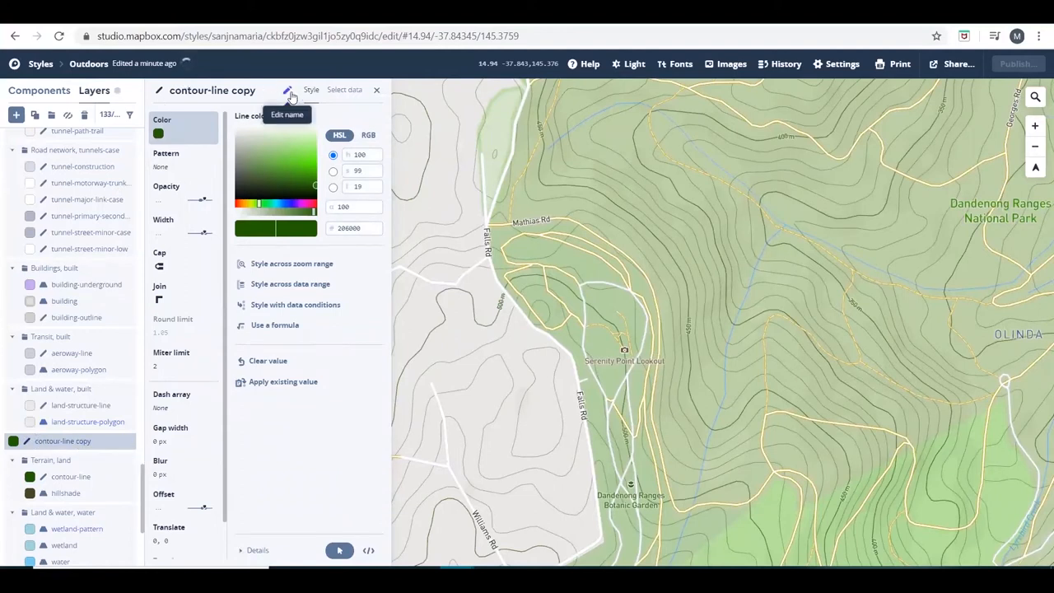
pyautogui.click(287, 91)
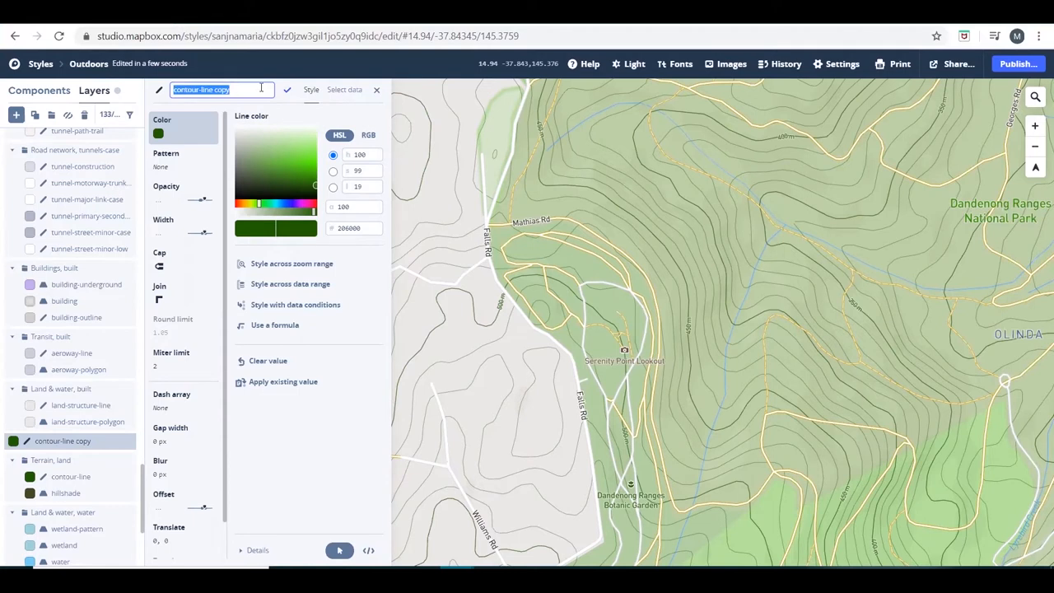
pyautogui.write('CONTOUR')
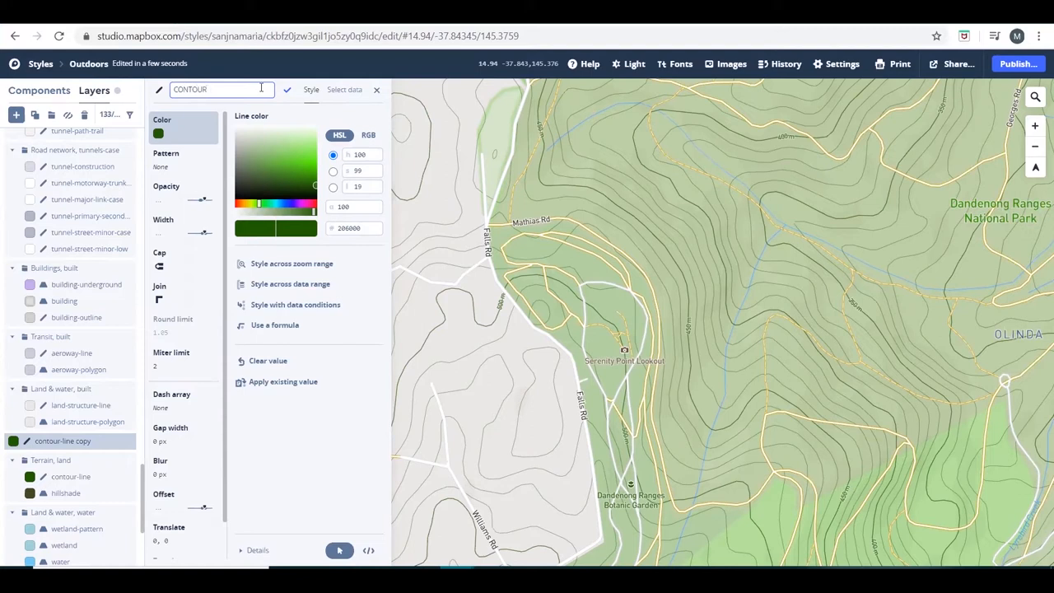
pyautogui.write('MAPPING')
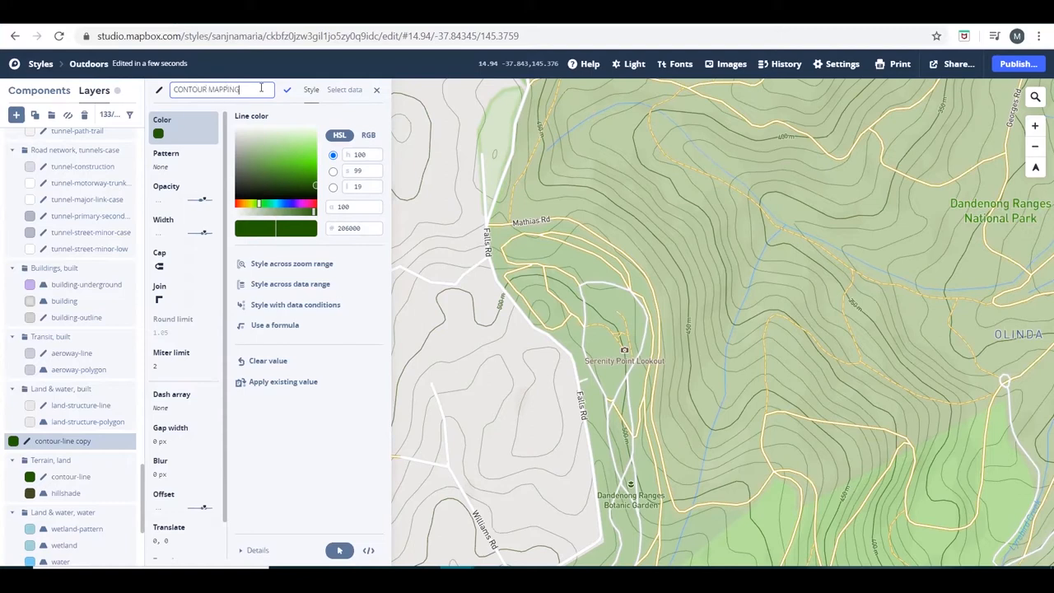
pyautogui.moveTo(287, 89)
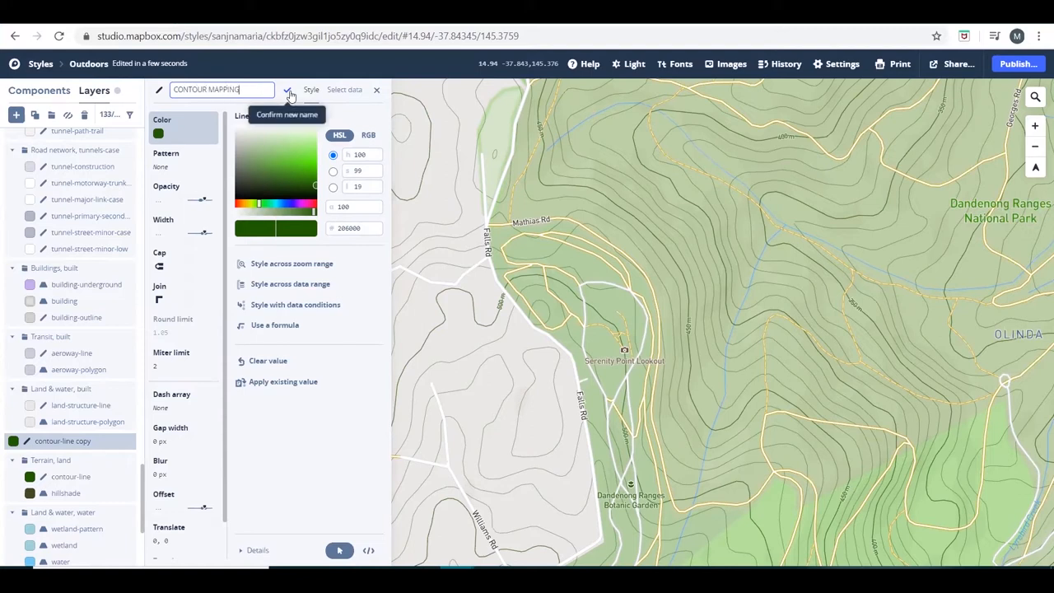
pyautogui.click(290, 90)
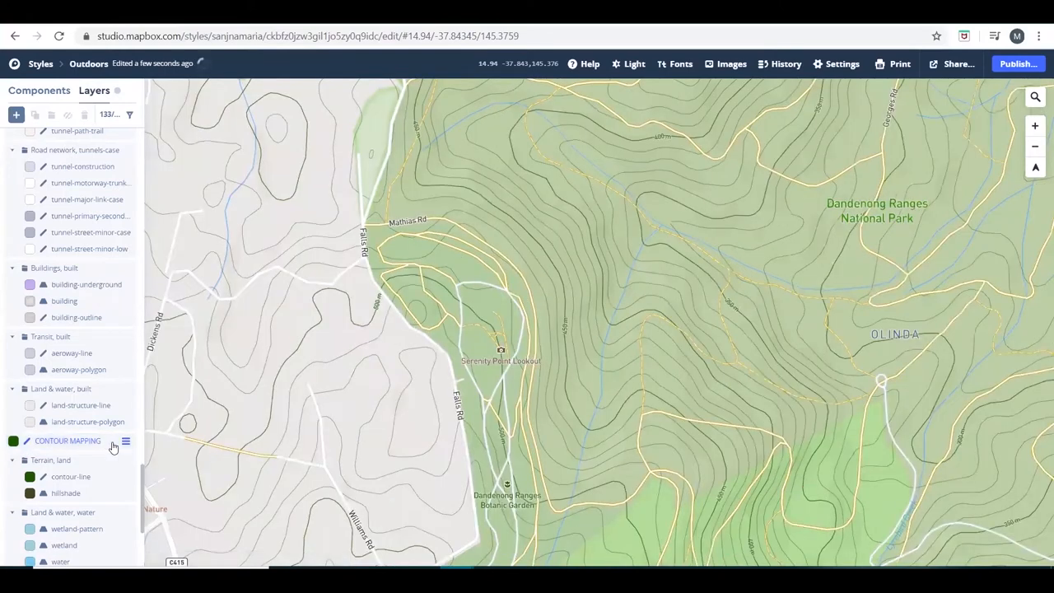
pyautogui.click(67, 440)
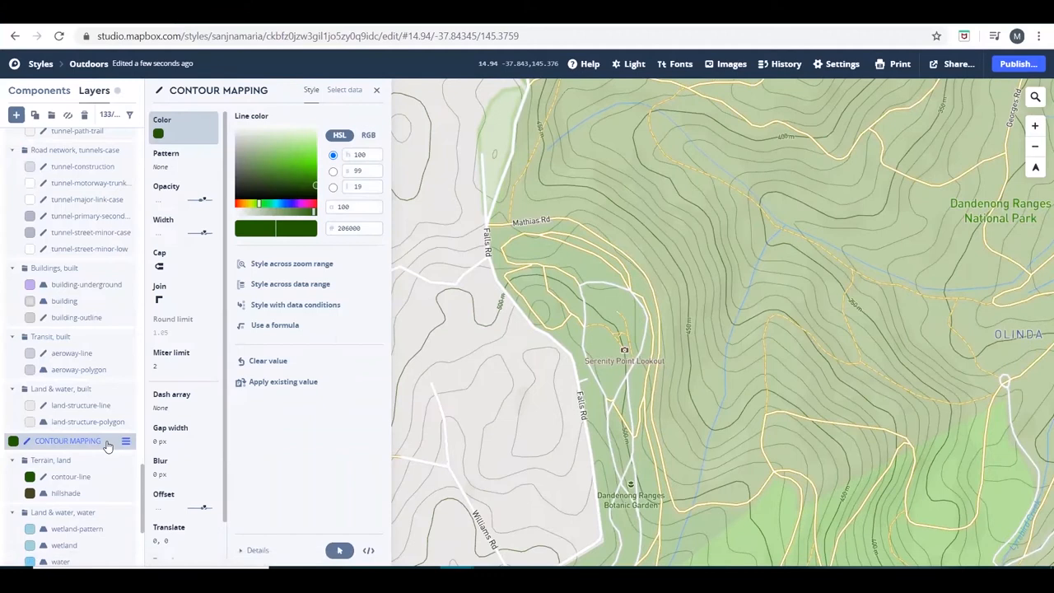
# Step: Change the CONTOUR MAPPING layer type from line to Fill extrusion
pyautogui.click(344, 89)
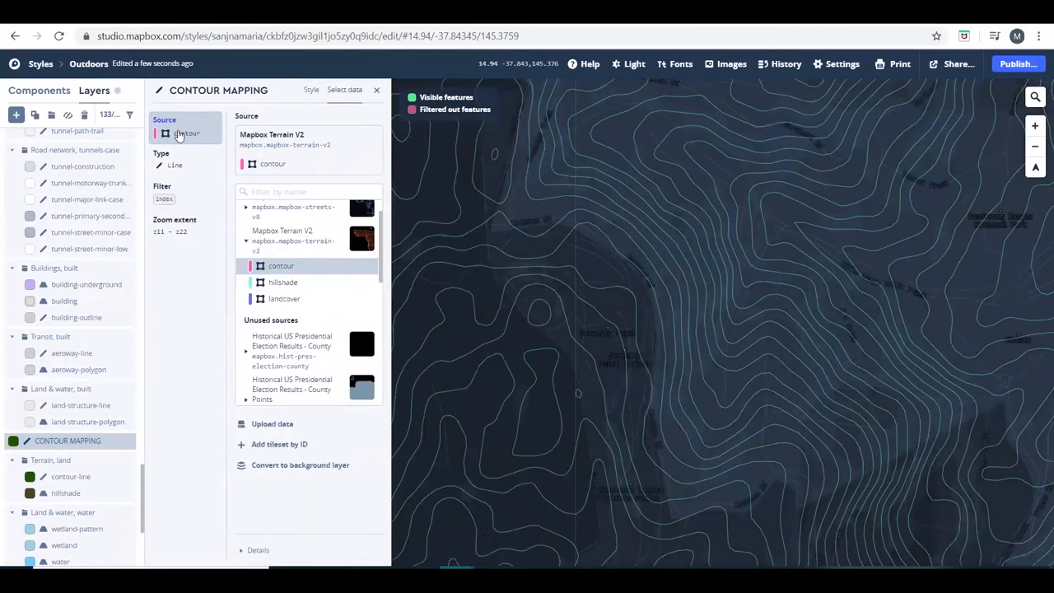
pyautogui.click(161, 153)
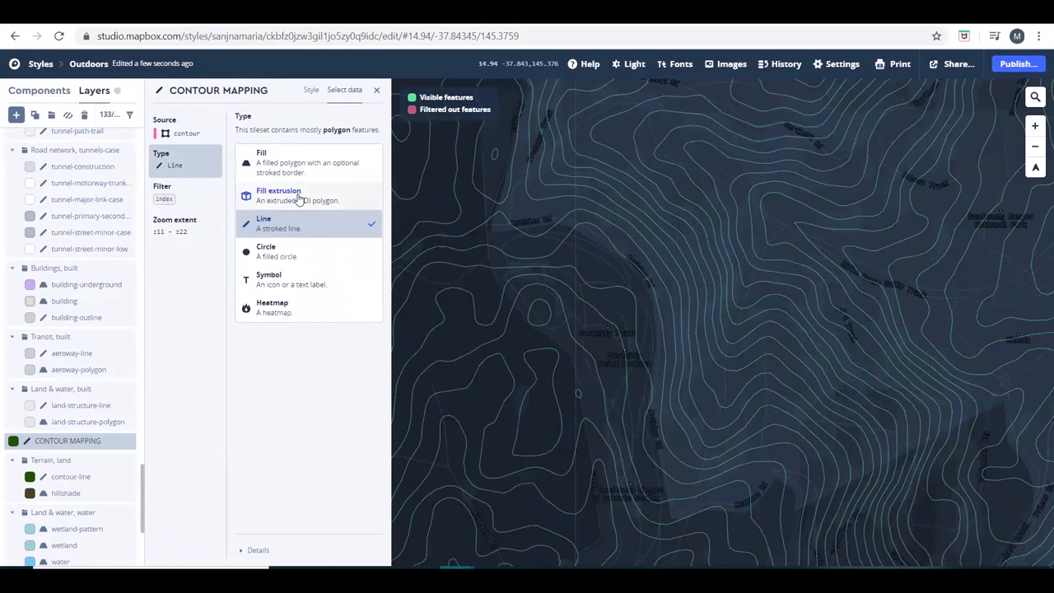
pyautogui.click(278, 195)
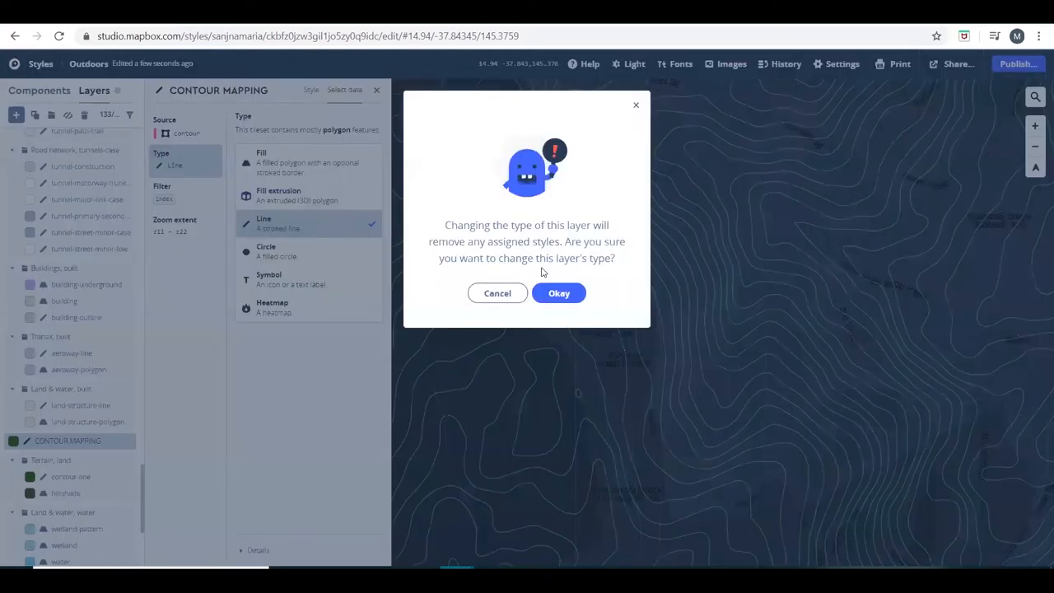
pyautogui.click(559, 292)
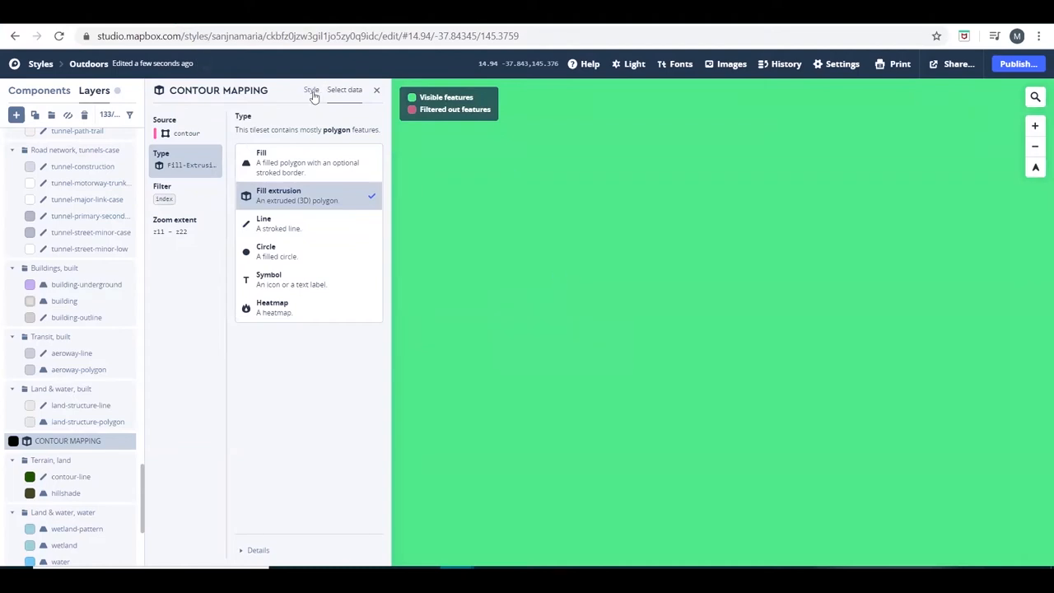
# Step: Make fill colour vary across ele, with a dark brown hsl(24,56%,17%) stop at 0
pyautogui.click(312, 90)
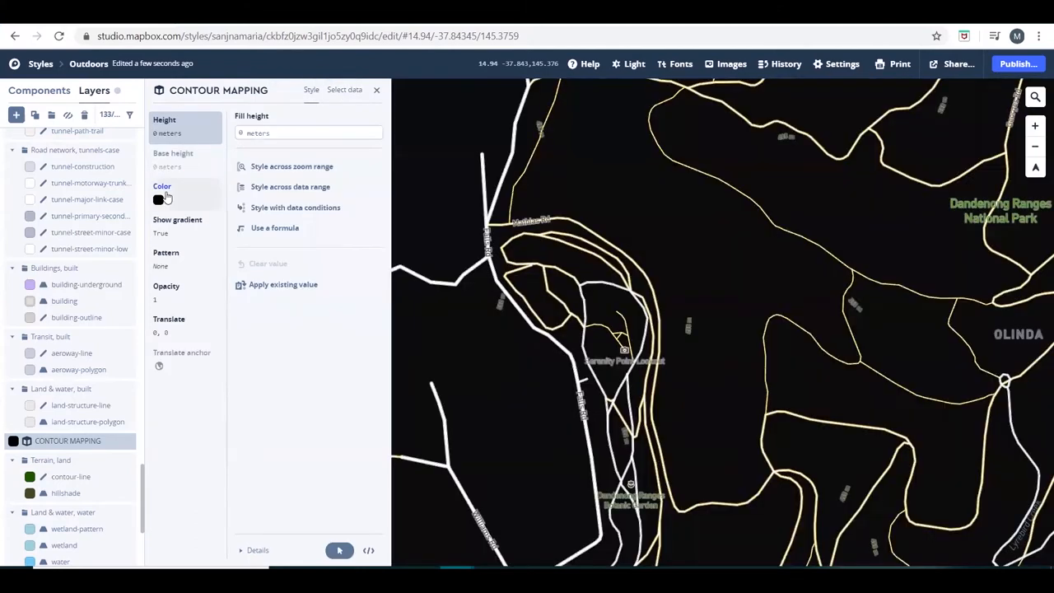
pyautogui.click(158, 200)
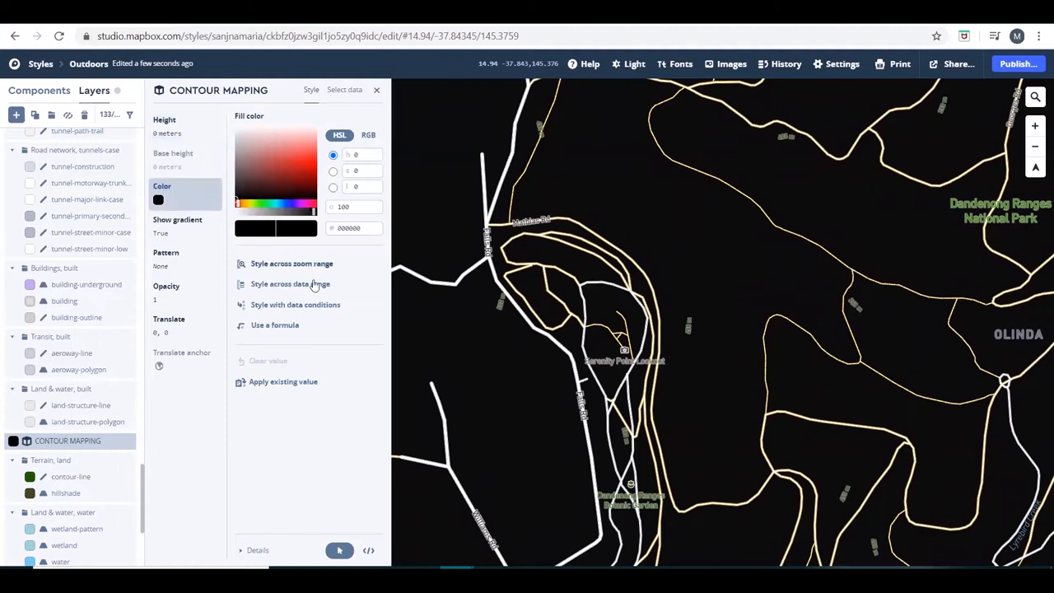
pyautogui.click(289, 283)
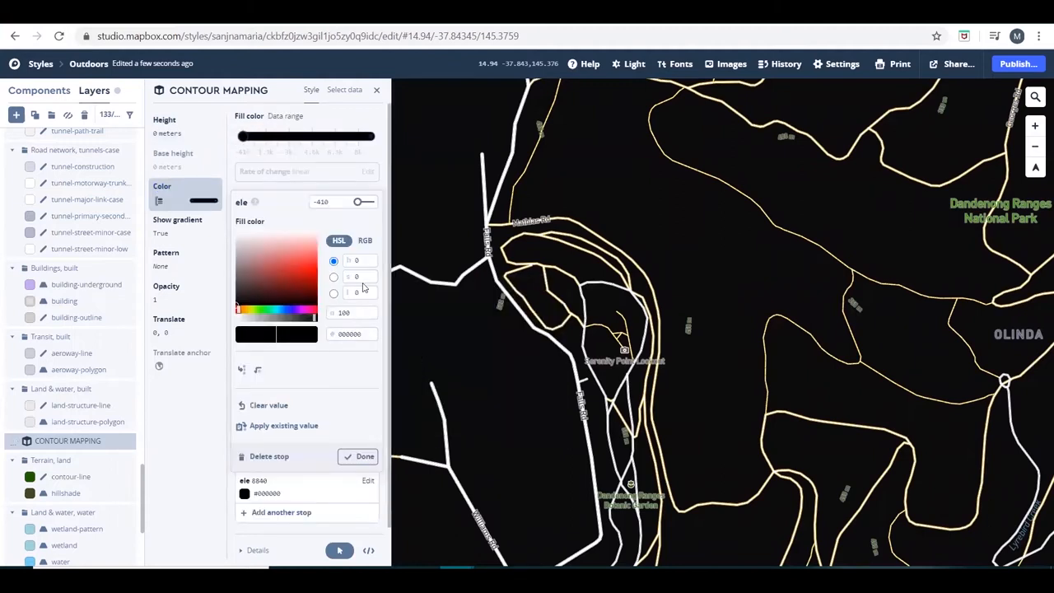
pyautogui.click(321, 202)
pyautogui.write('0')
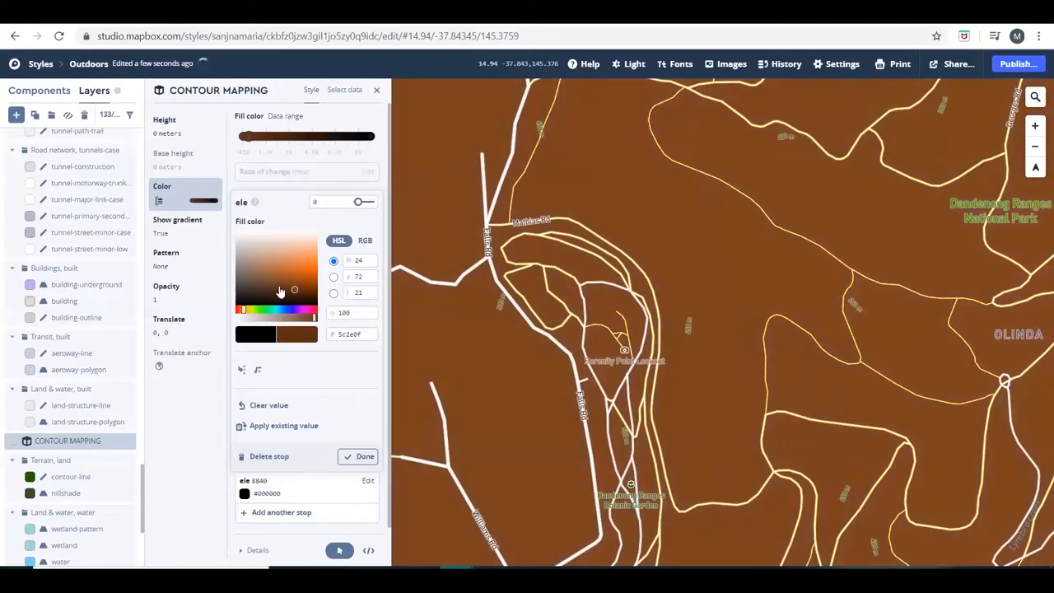
pyautogui.click(281, 292)
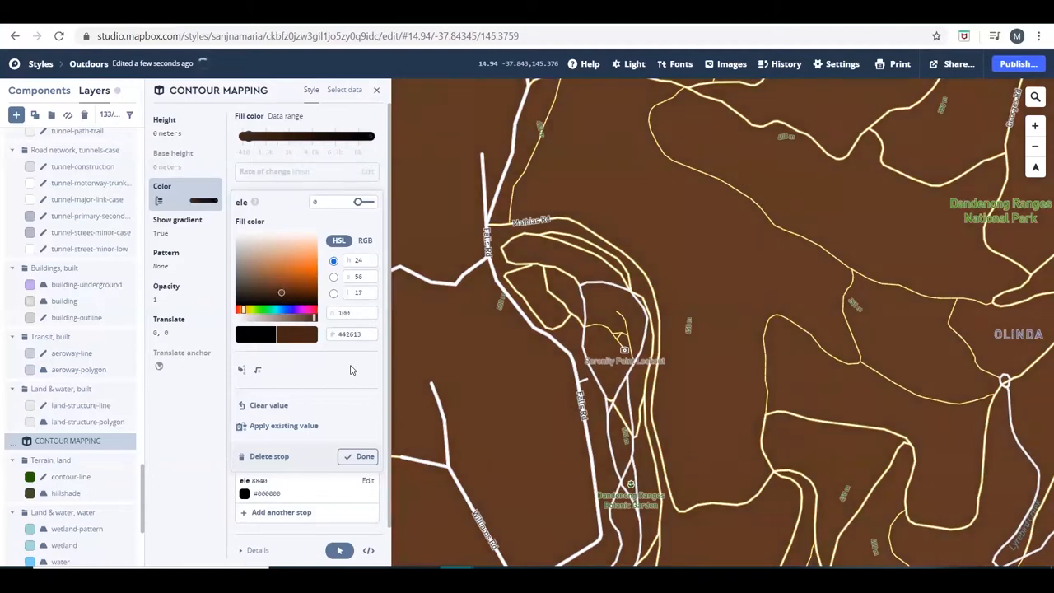
pyautogui.click(359, 457)
pyautogui.write('100')
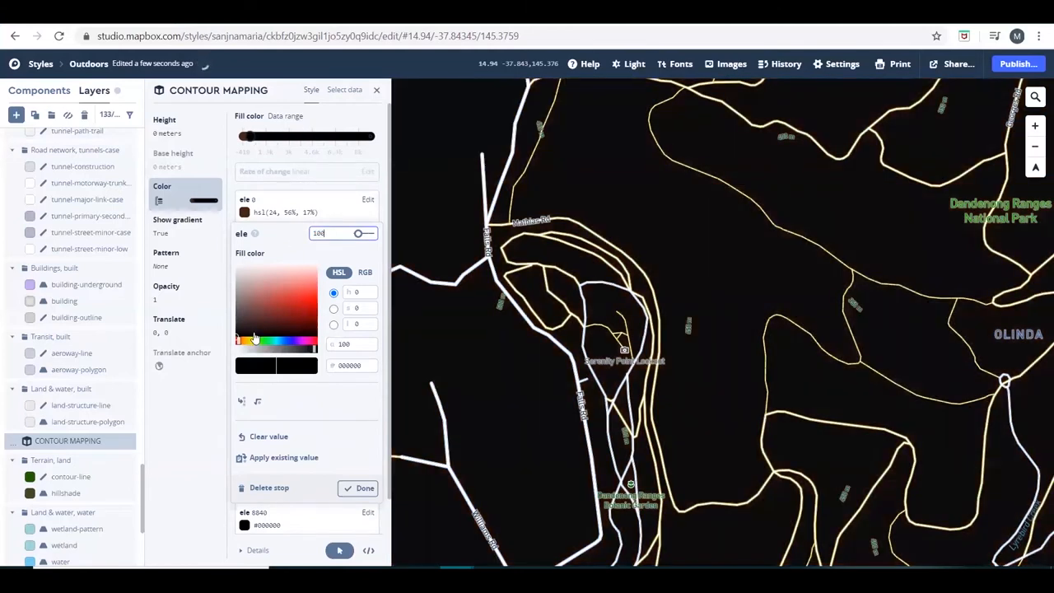
# Step: Add brown colour stops at elevations 100 and 200
pyautogui.click(243, 340)
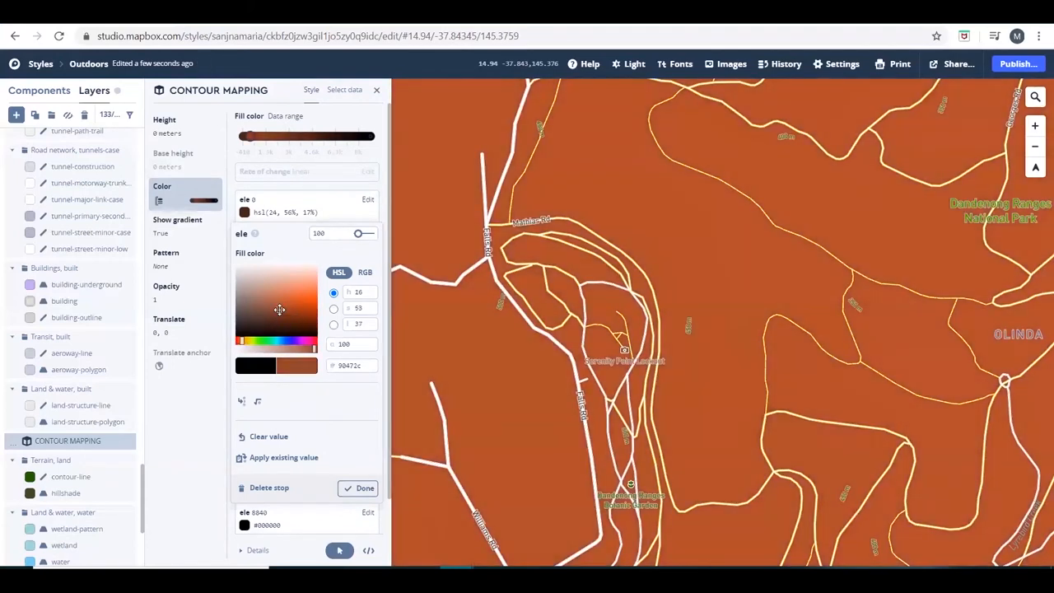
pyautogui.click(281, 317)
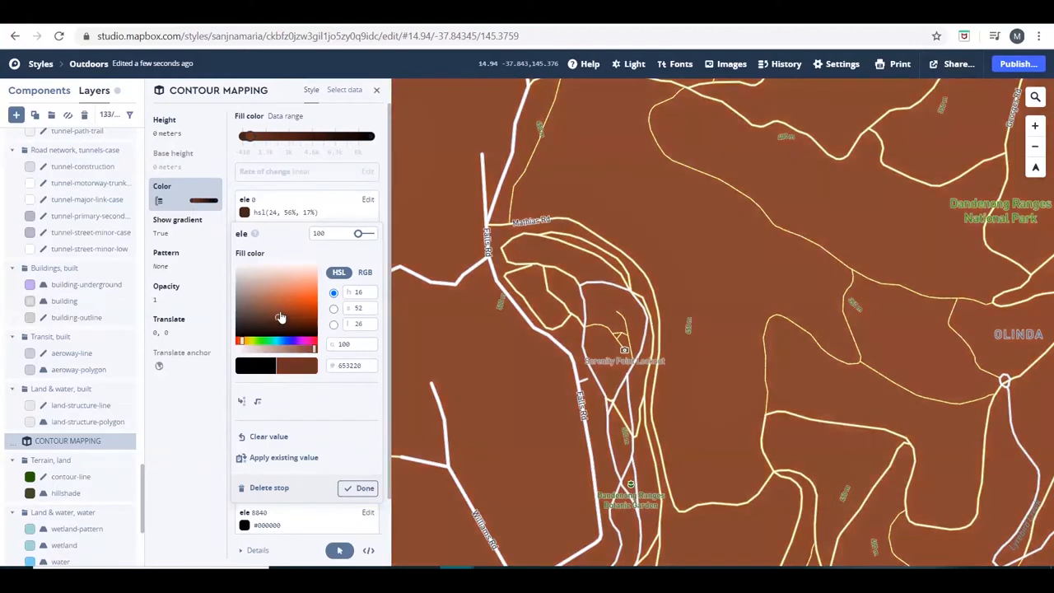
pyautogui.click(360, 488)
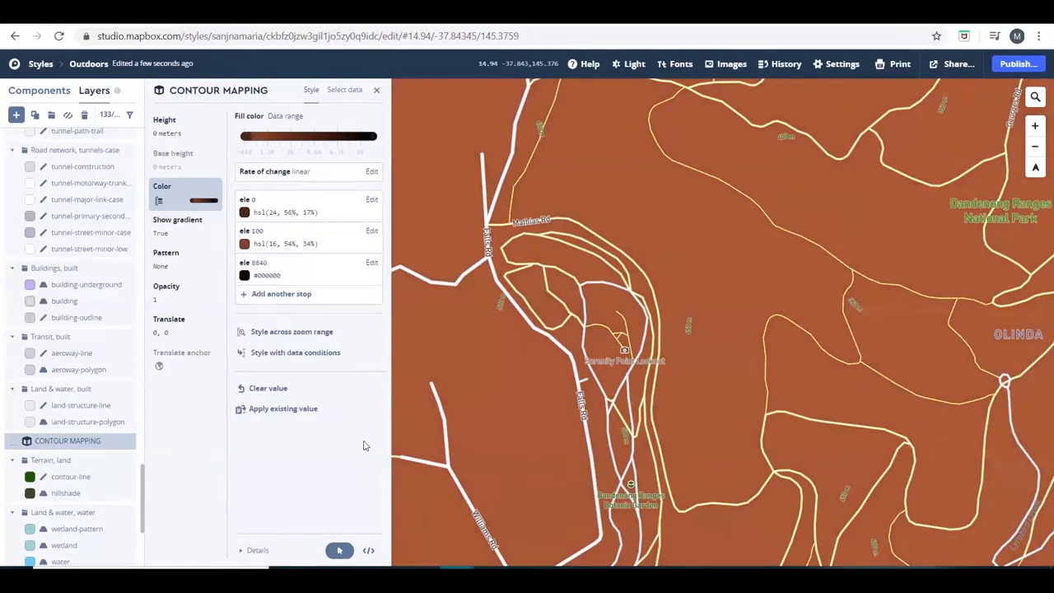
pyautogui.click(244, 275)
pyautogui.write('3')
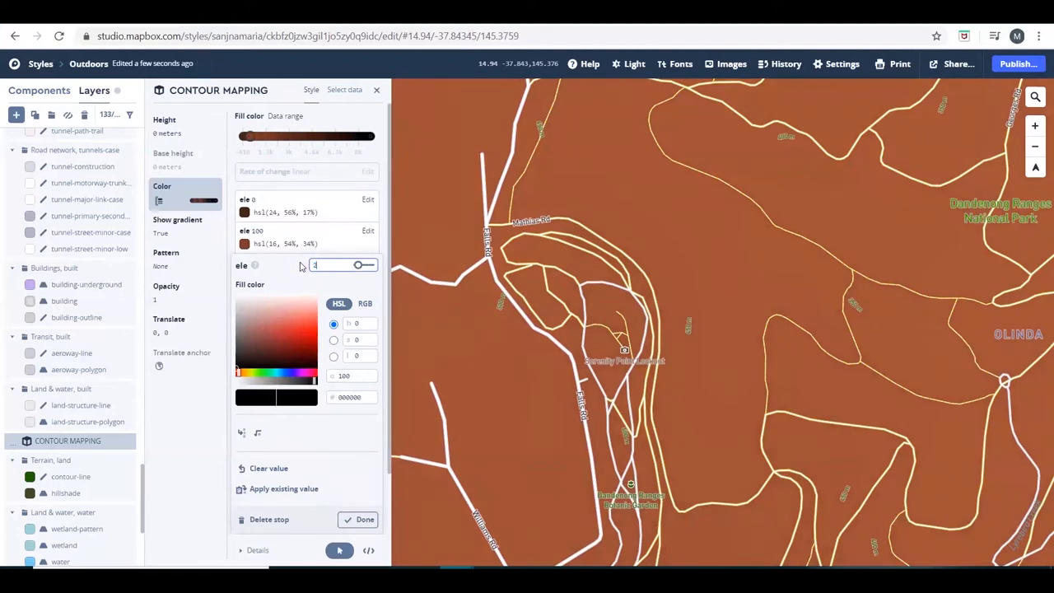
pyautogui.write('200')
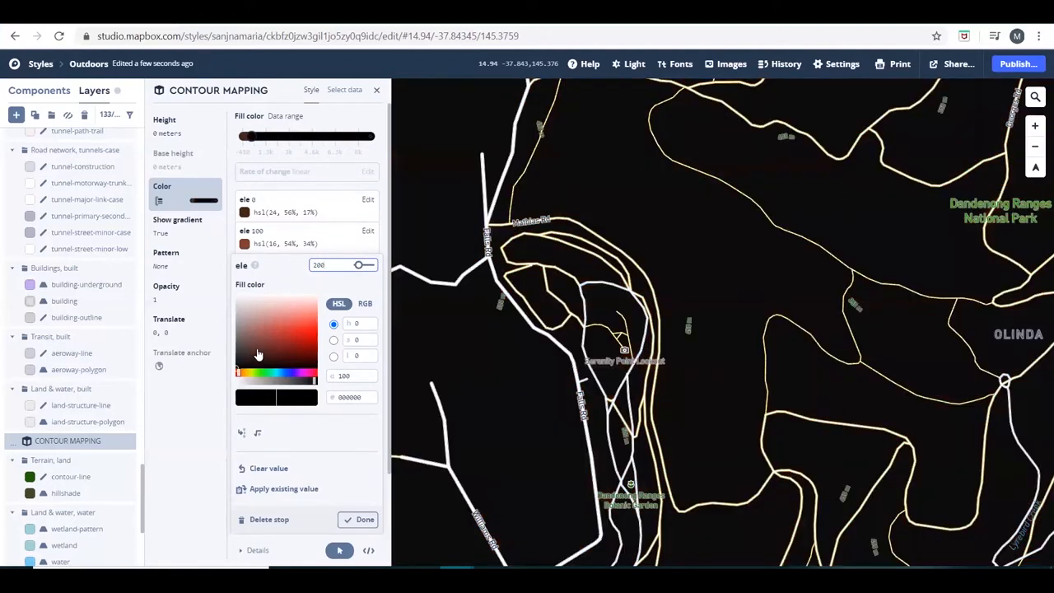
pyautogui.click(258, 348)
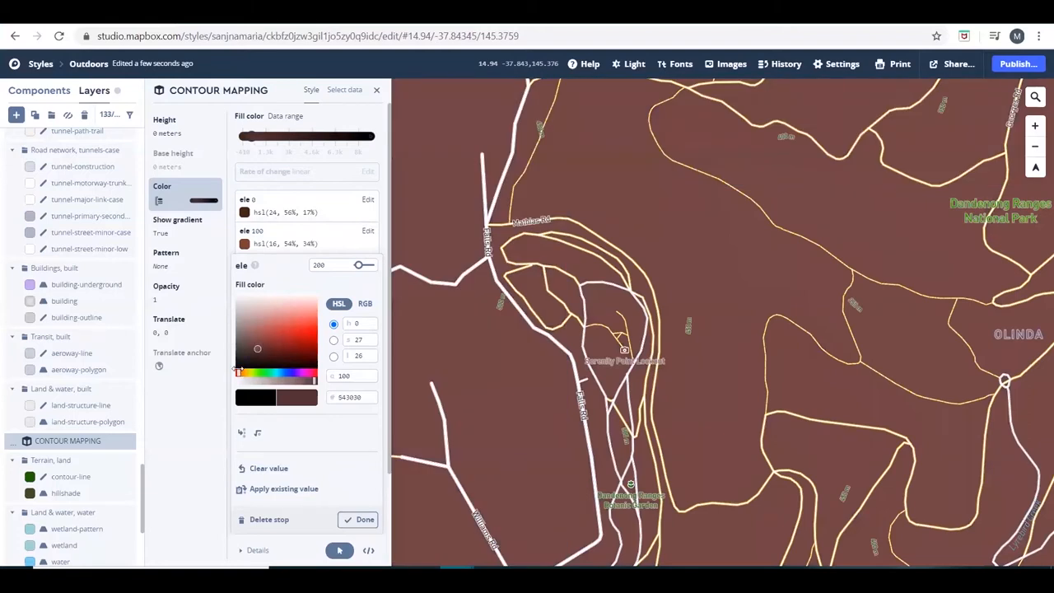
pyautogui.click(278, 341)
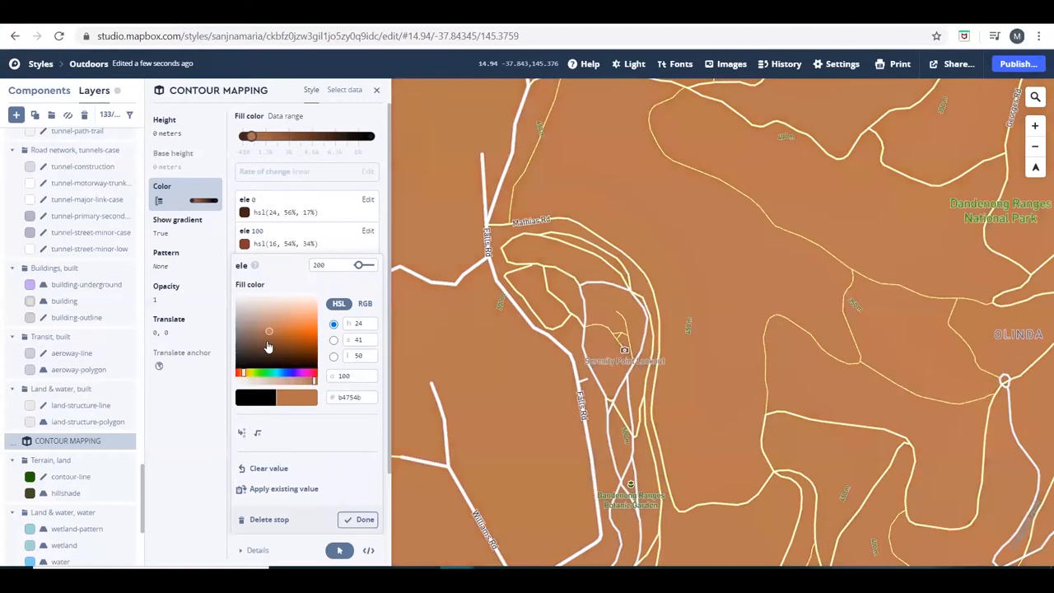
pyautogui.moveTo(269, 331); pyautogui.dragTo(266, 340)
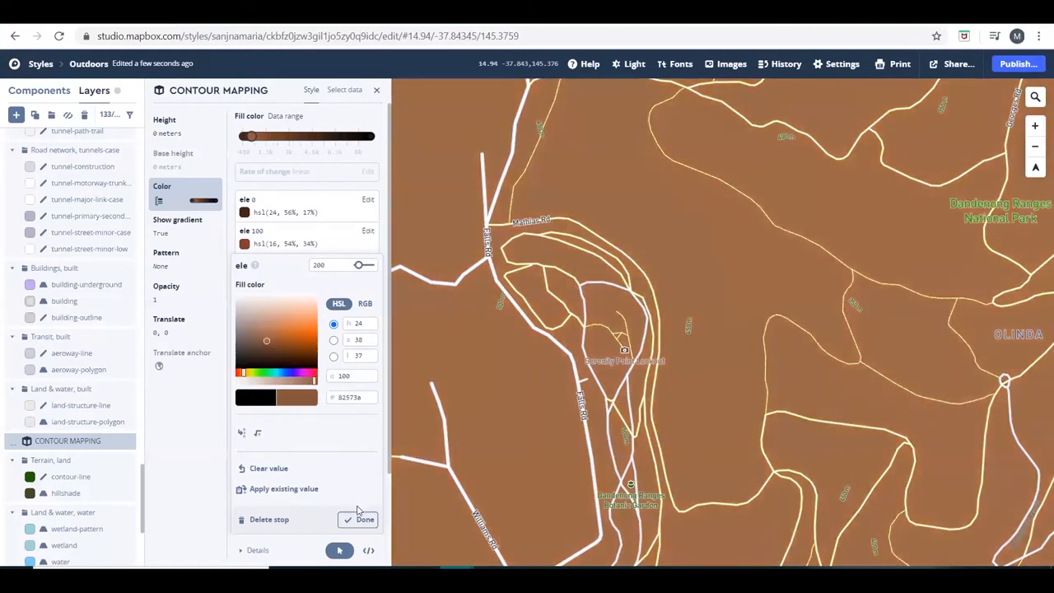
pyautogui.click(365, 519)
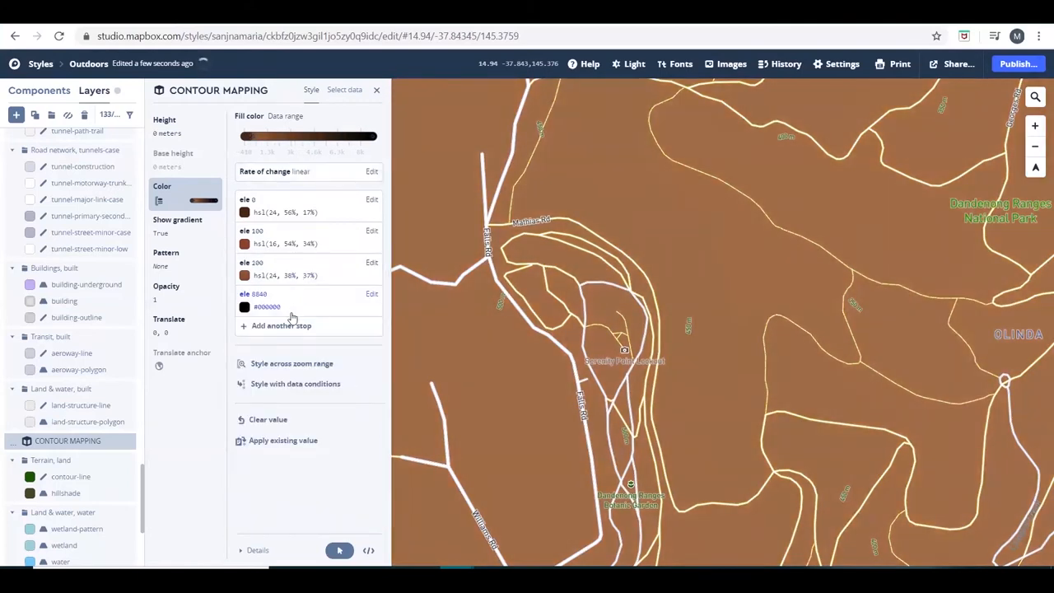
# Step: Add green colour stops at elevations 300 and 400
pyautogui.click(244, 307)
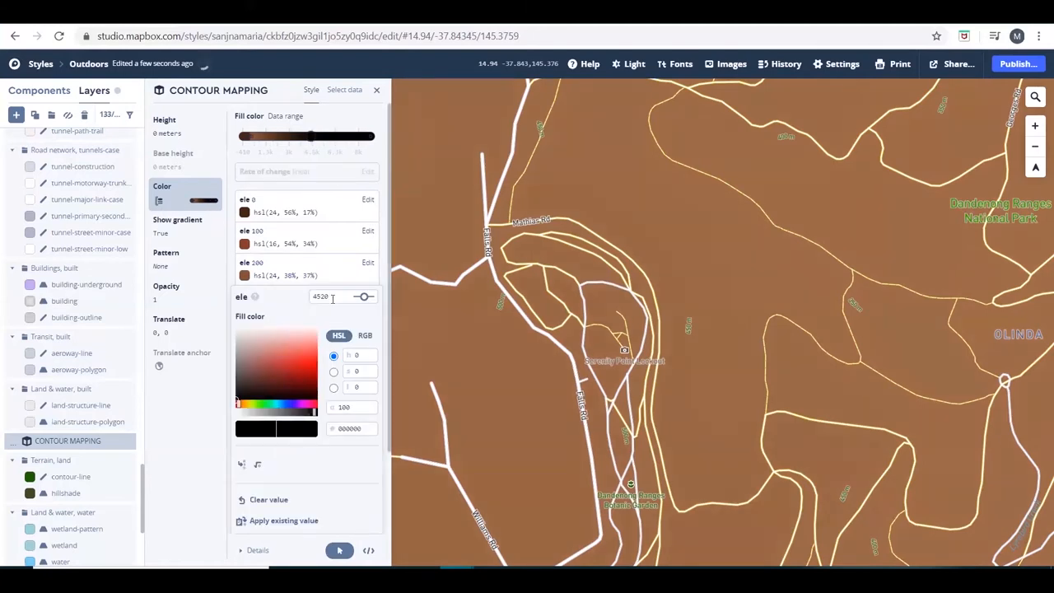
pyautogui.write('300')
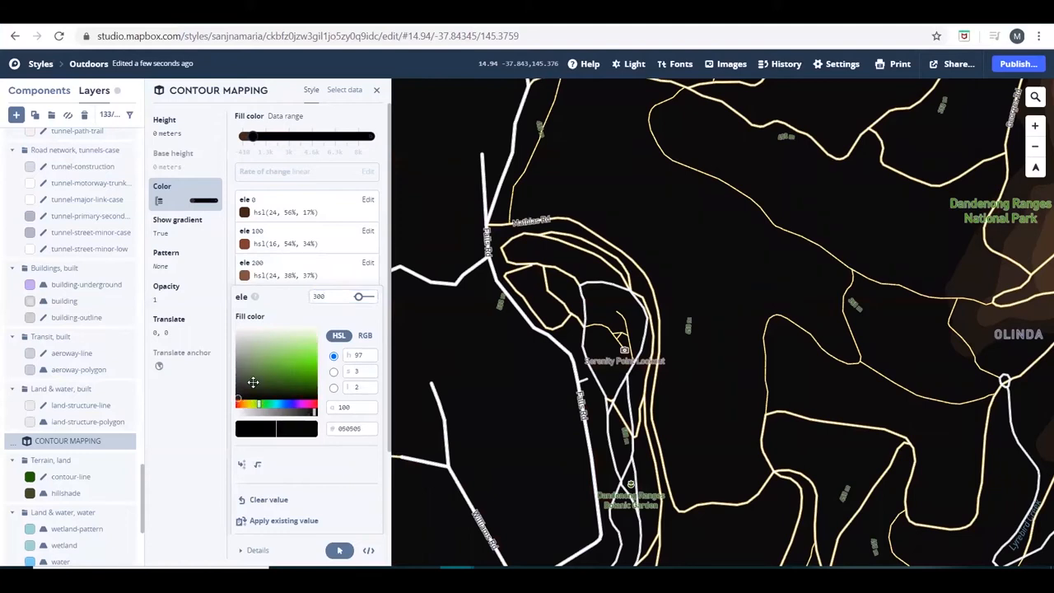
pyautogui.click(264, 367)
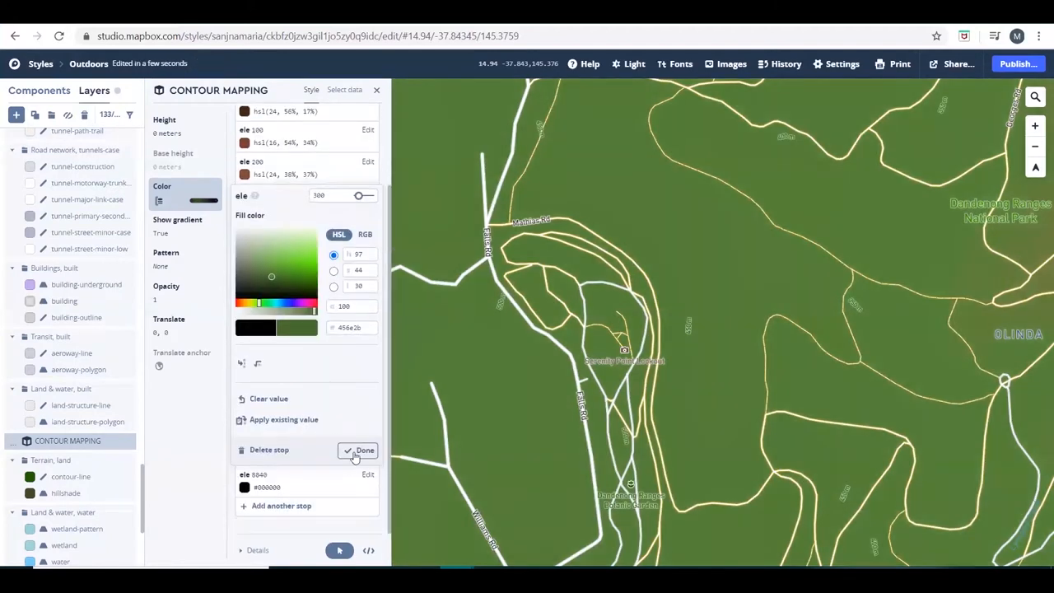
pyautogui.click(360, 450)
pyautogui.write('4')
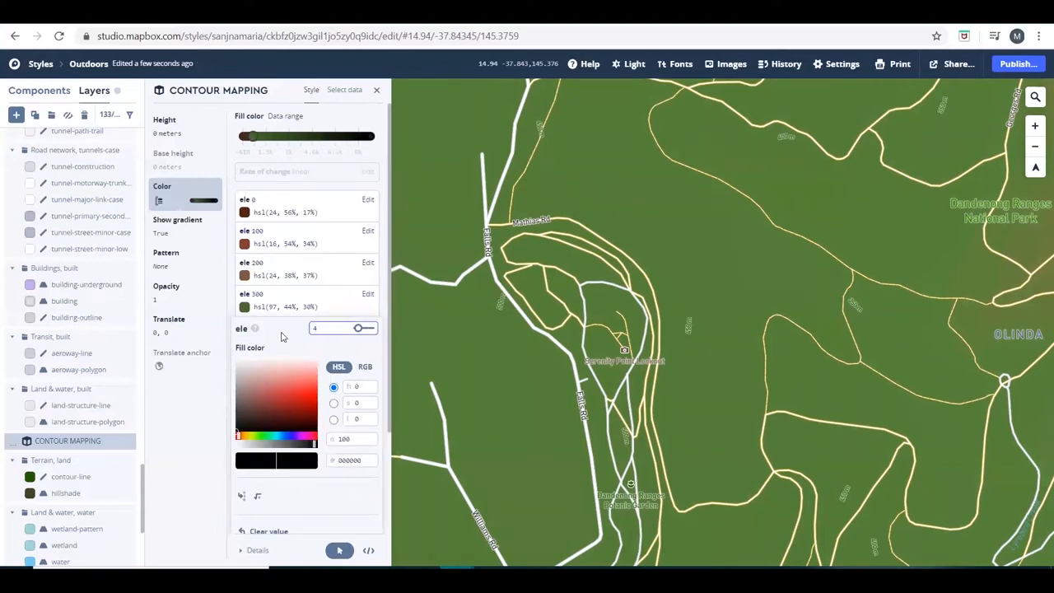
pyautogui.write('00')
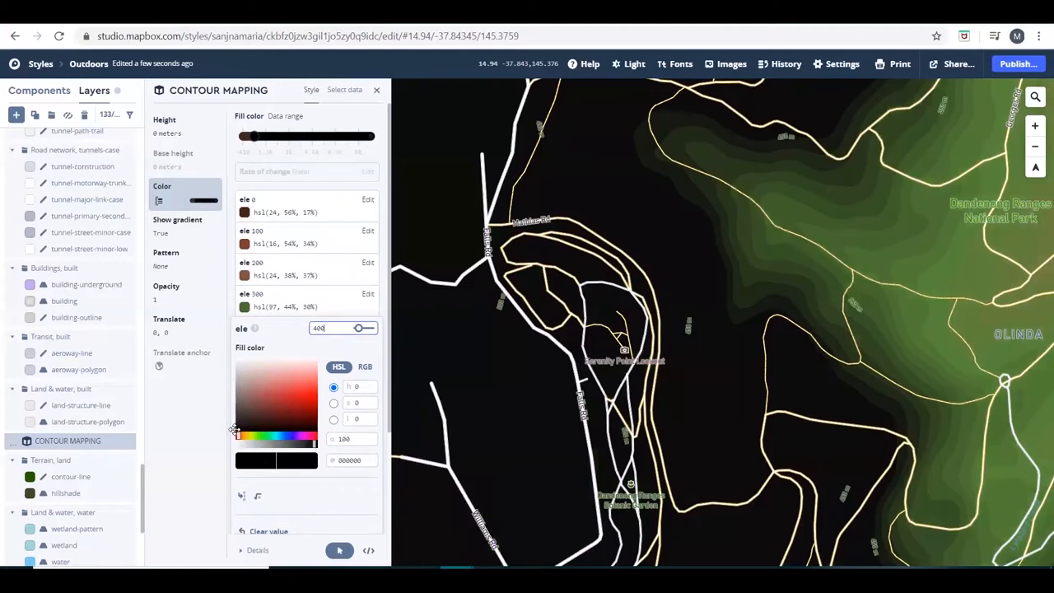
pyautogui.click(239, 439)
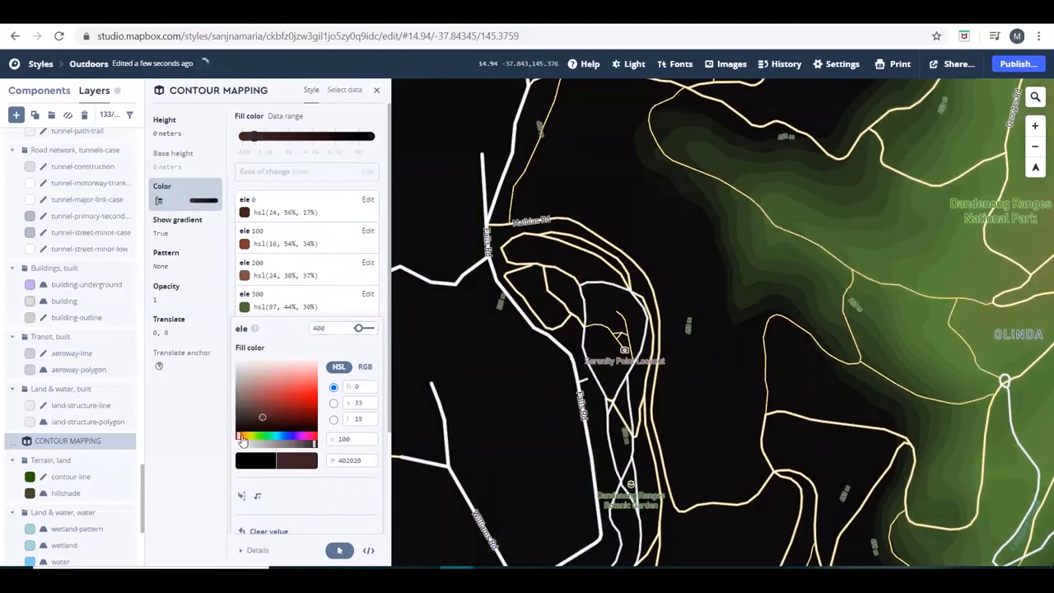
pyautogui.click(264, 420)
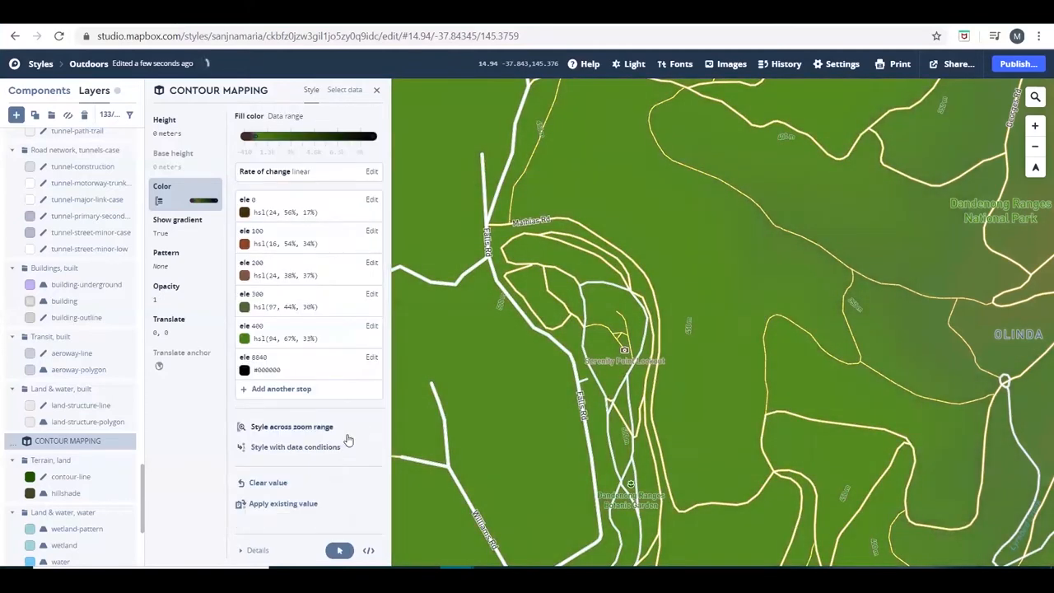
# Step: Add a light green colour stop at elevation 500
pyautogui.click(244, 370)
pyautogui.write('500')
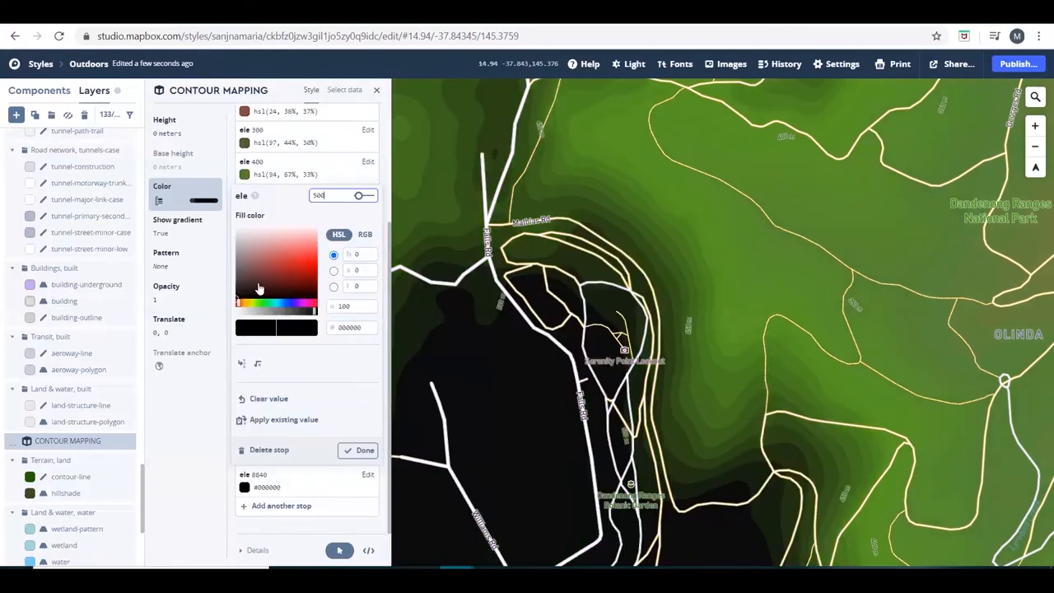
pyautogui.click(254, 278)
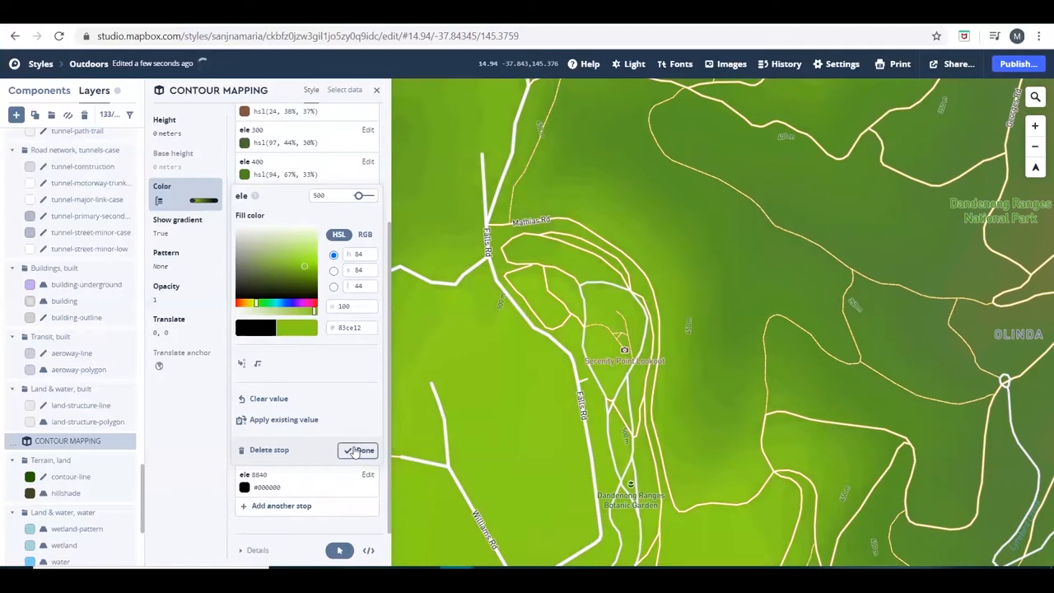
pyautogui.click(358, 450)
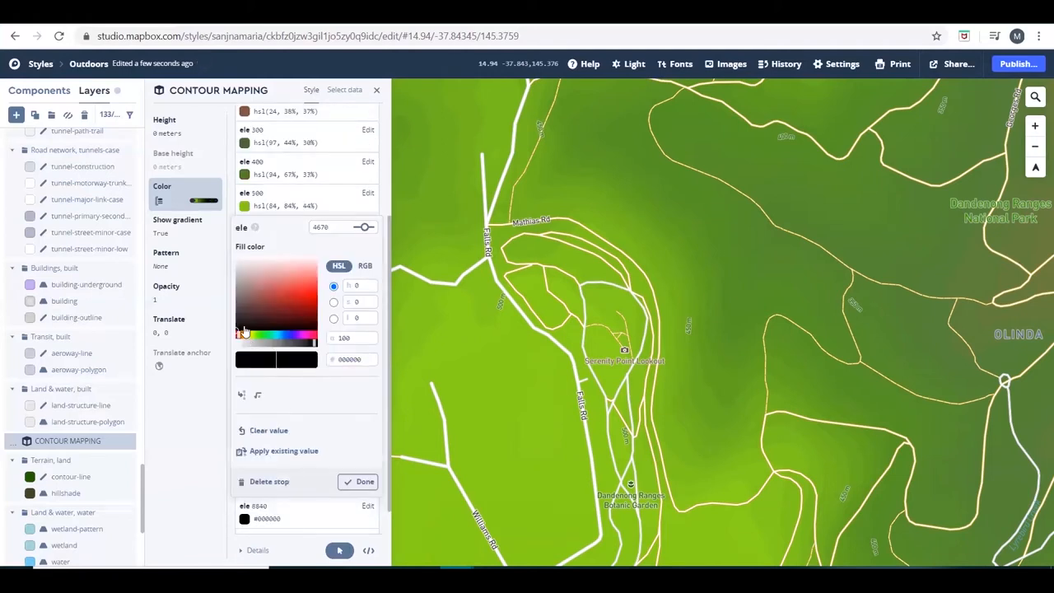
# Step: Add a stop at ele 490 coloured bright green hsl(102, 96%, 50%)
pyautogui.click(341, 227)
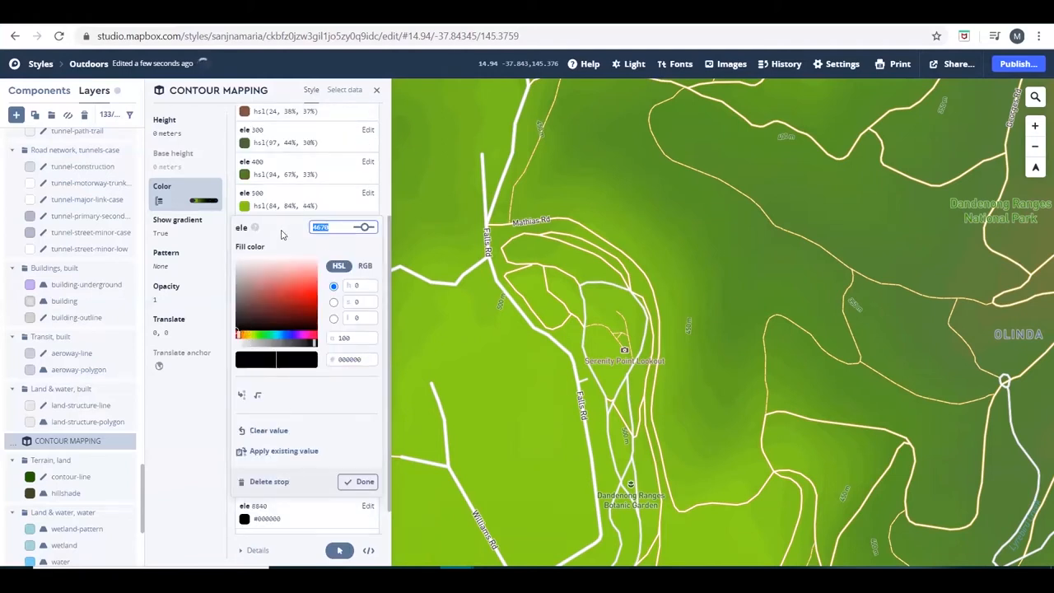
pyautogui.write('500')
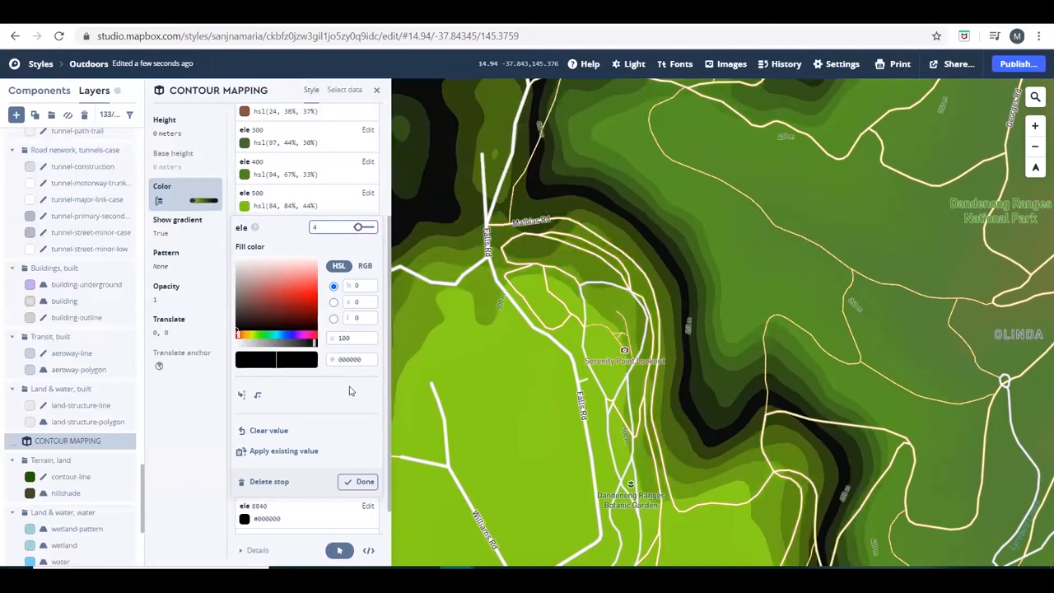
pyautogui.write('474')
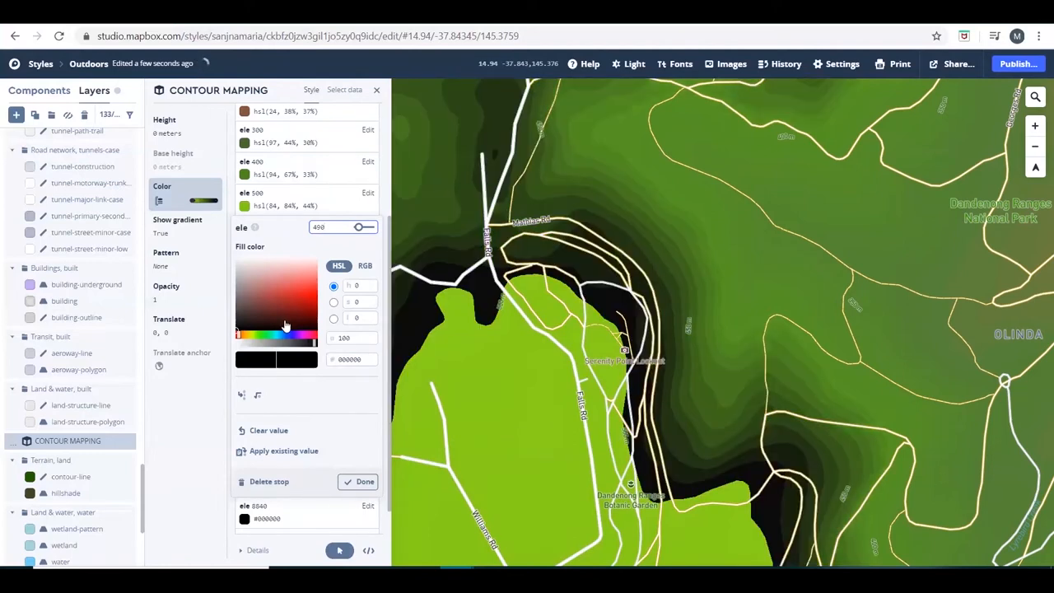
pyautogui.click(276, 316)
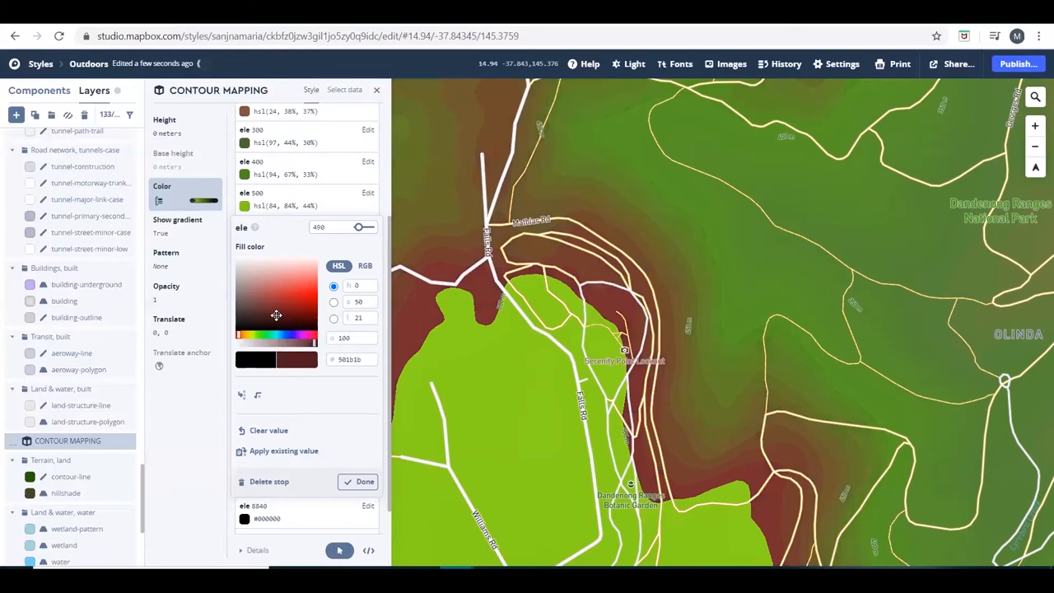
pyautogui.click(277, 314)
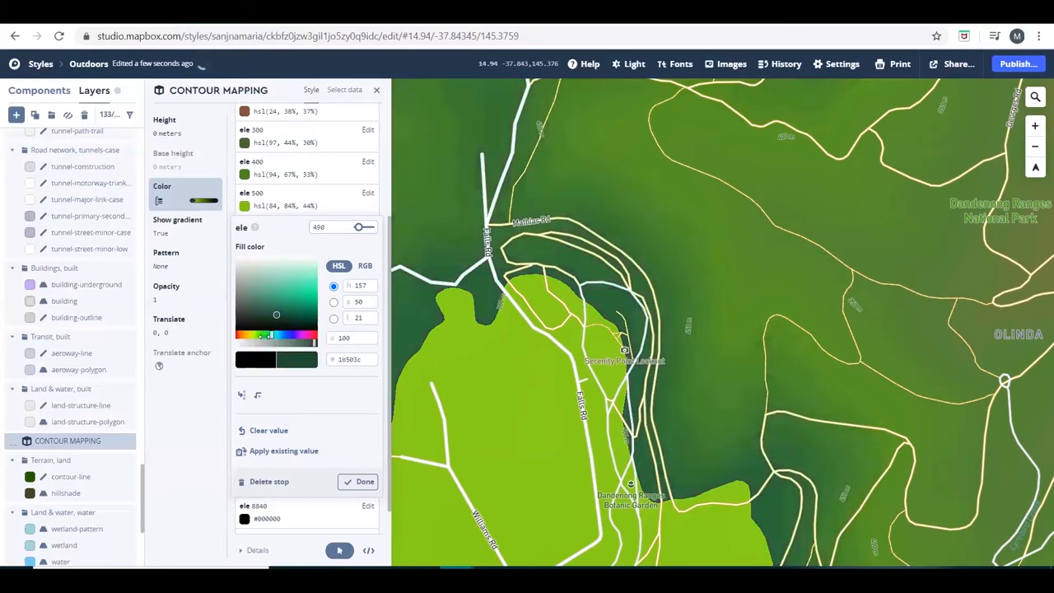
pyautogui.click(310, 285)
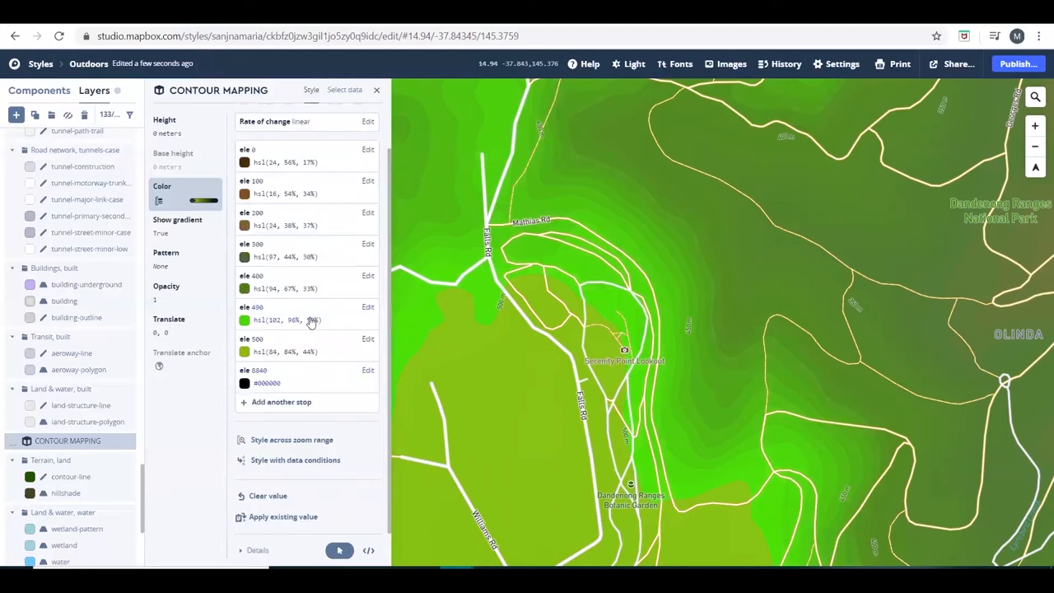
# Step: Replace the 490 stop with a green colour stop at elevation 600
pyautogui.click(245, 320)
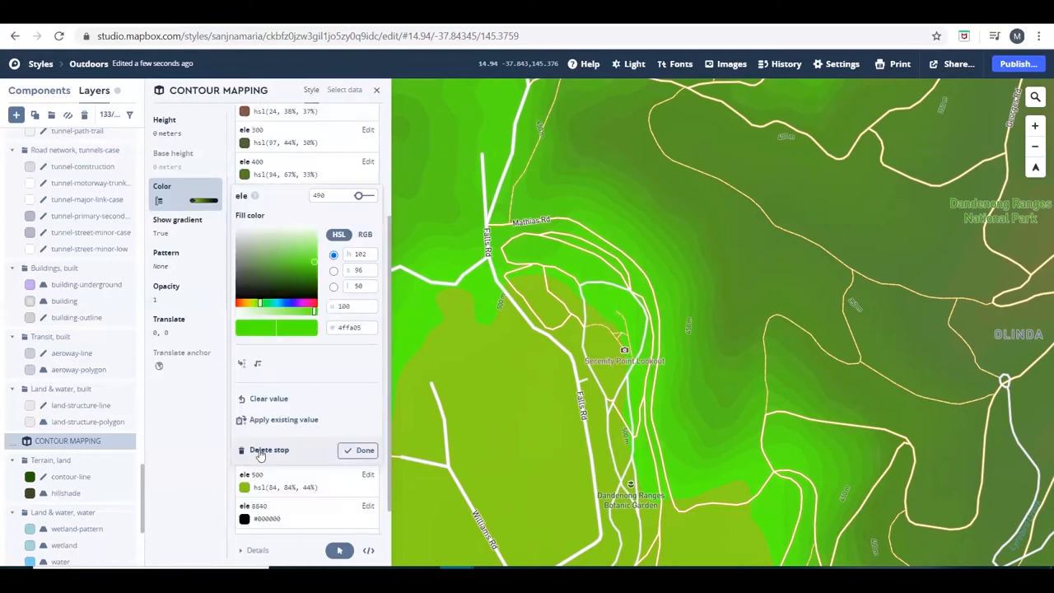
pyautogui.moveTo(276, 457)
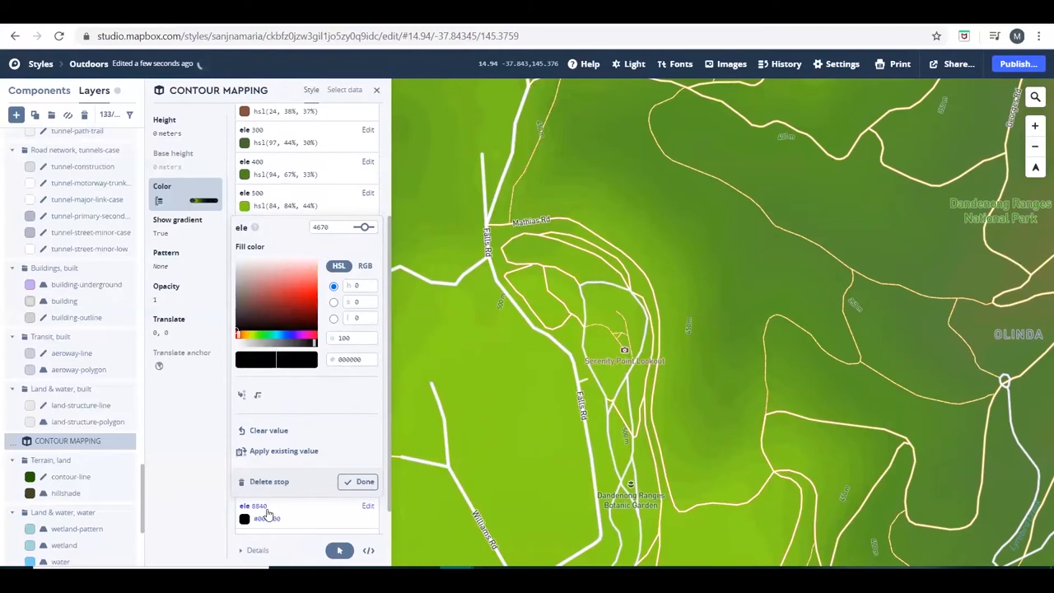
pyautogui.click(338, 227)
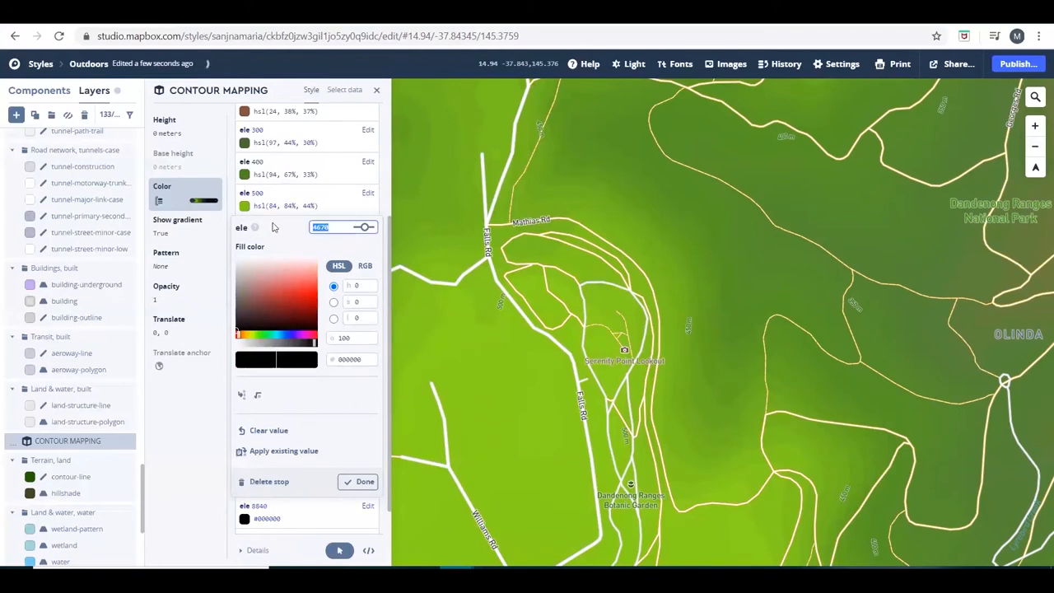
pyautogui.write('660')
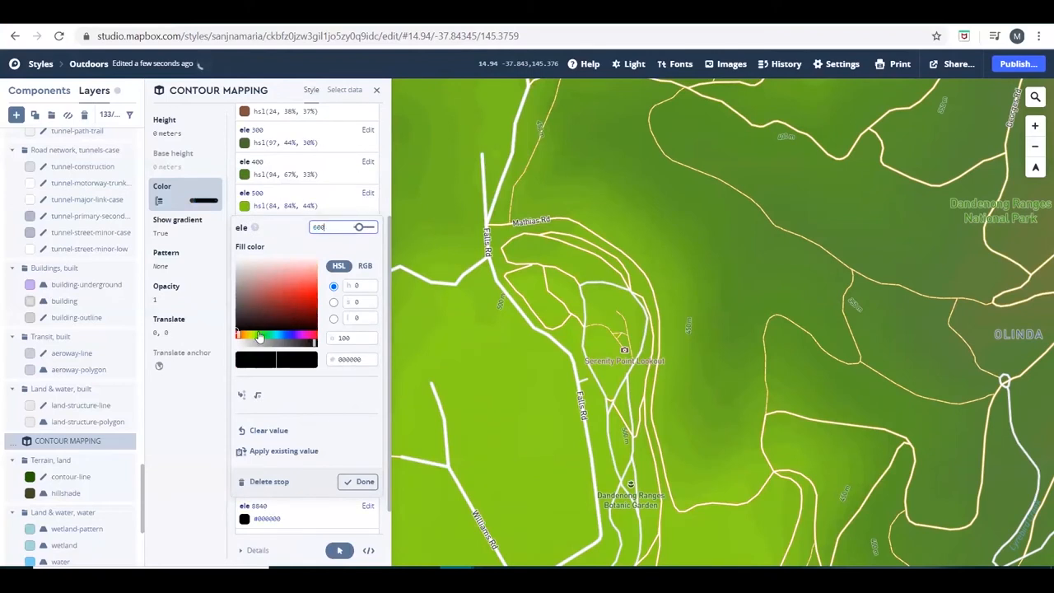
pyautogui.click(287, 320)
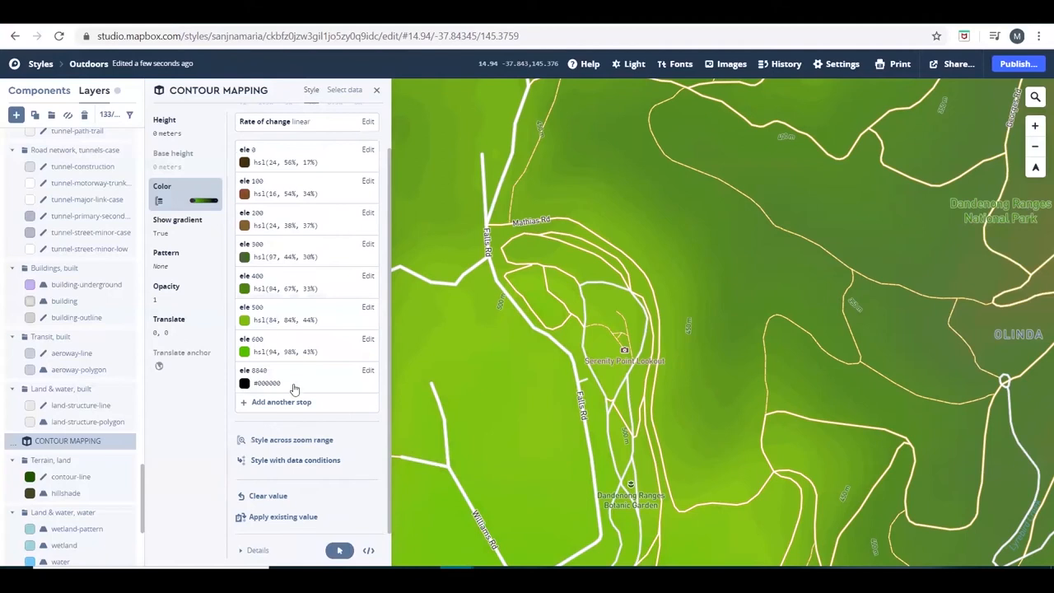
# Step: Add a lighter green colour stop at elevation 700
pyautogui.click(244, 383)
pyautogui.write('700')
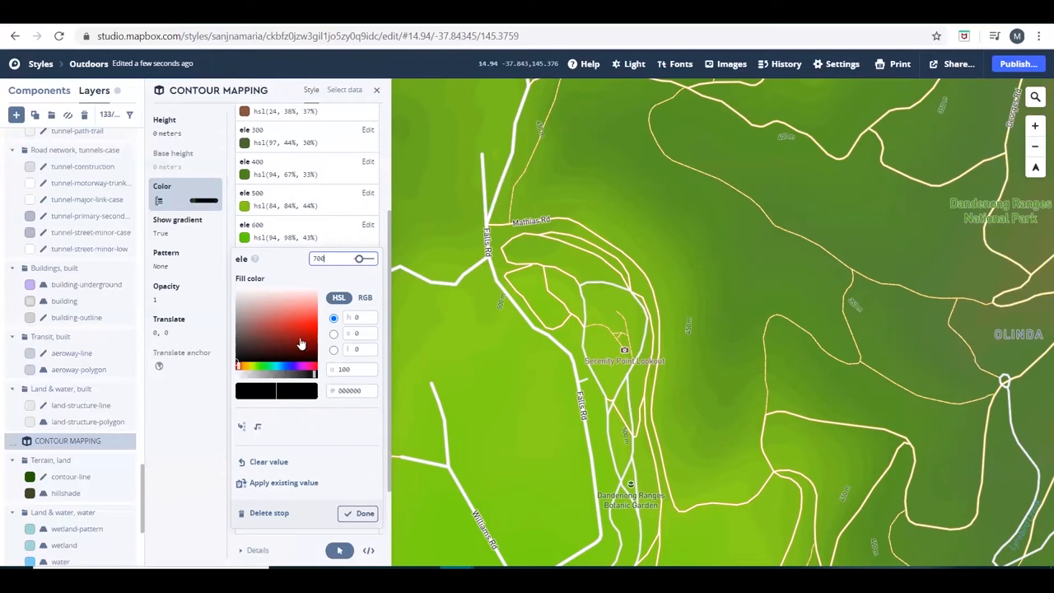
pyautogui.click(301, 344)
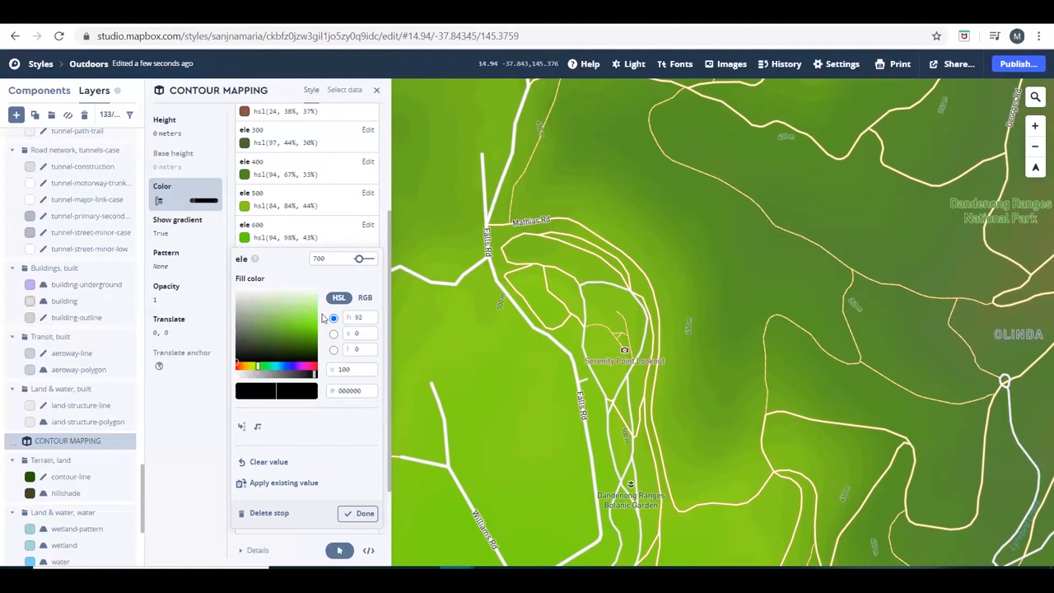
pyautogui.click(307, 314)
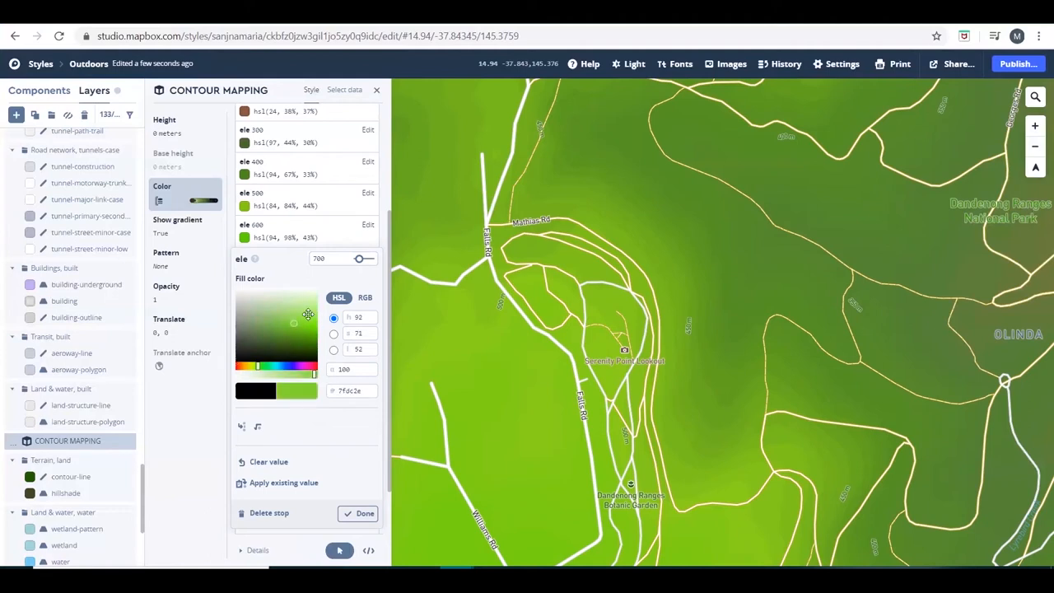
pyautogui.click(364, 513)
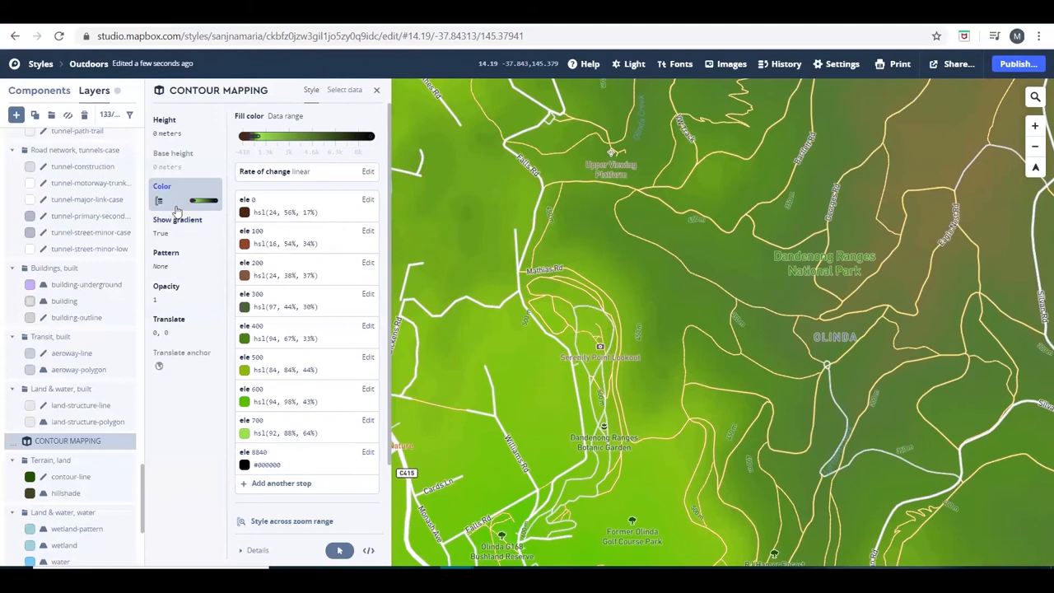
# Step: Make fill height vary by ele, from 0 m at ele 0 to 8840 m at ele 8840
pyautogui.click(164, 119)
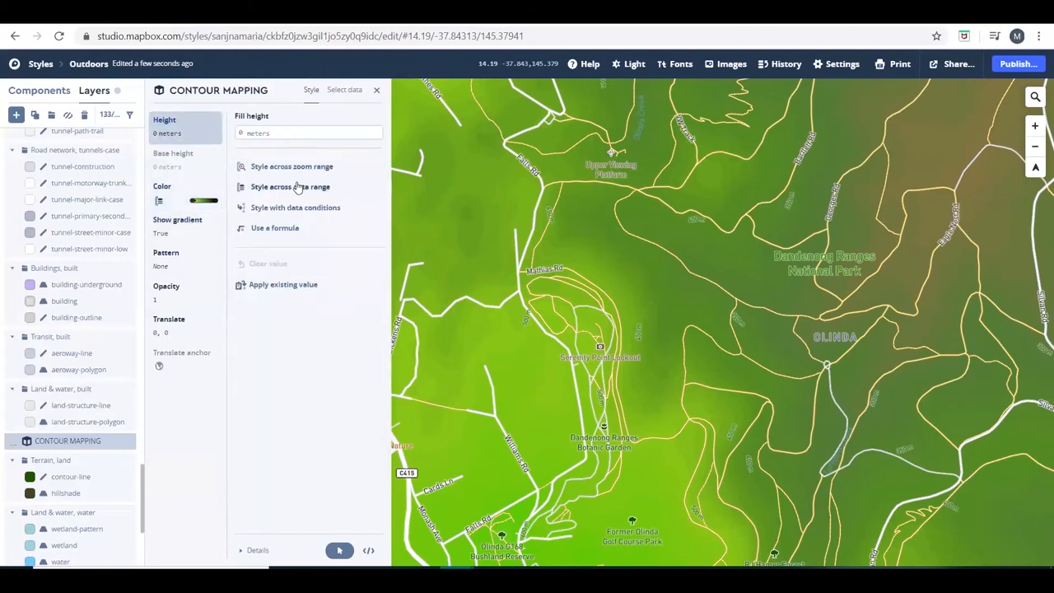
pyautogui.click(290, 186)
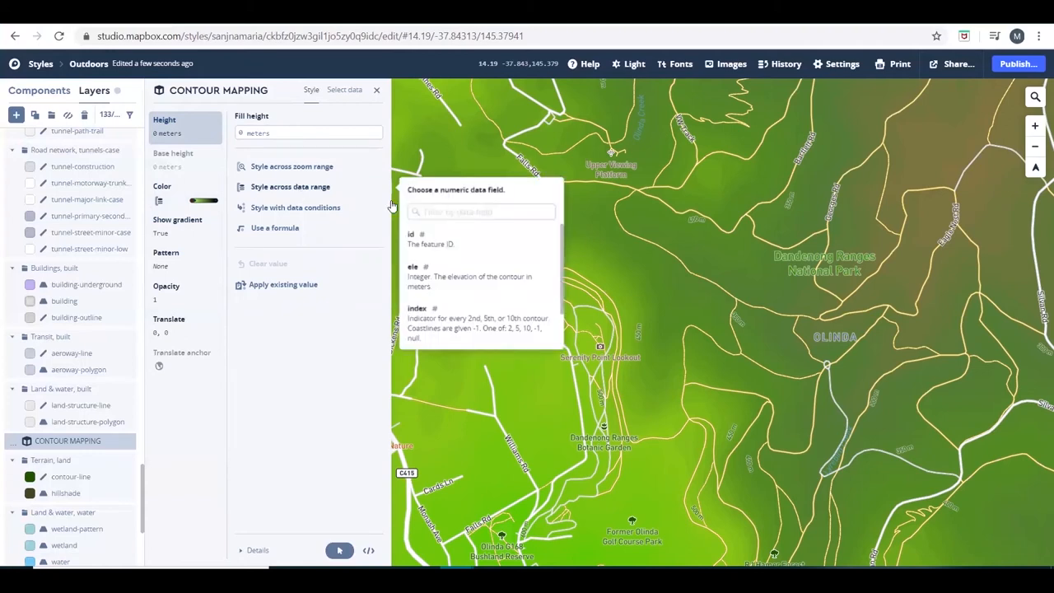
pyautogui.click(413, 266)
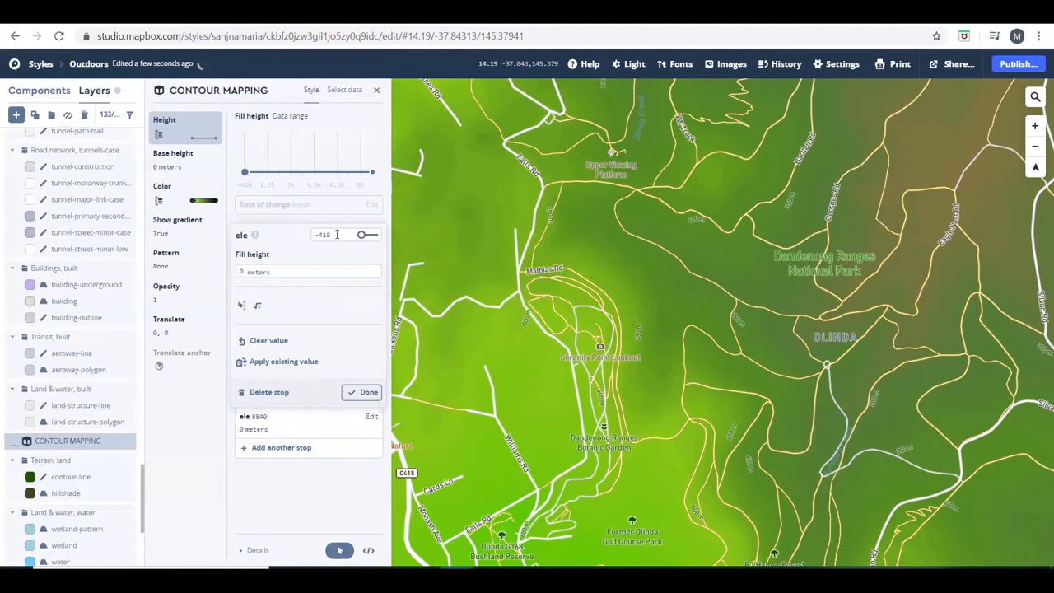
pyautogui.click(323, 234)
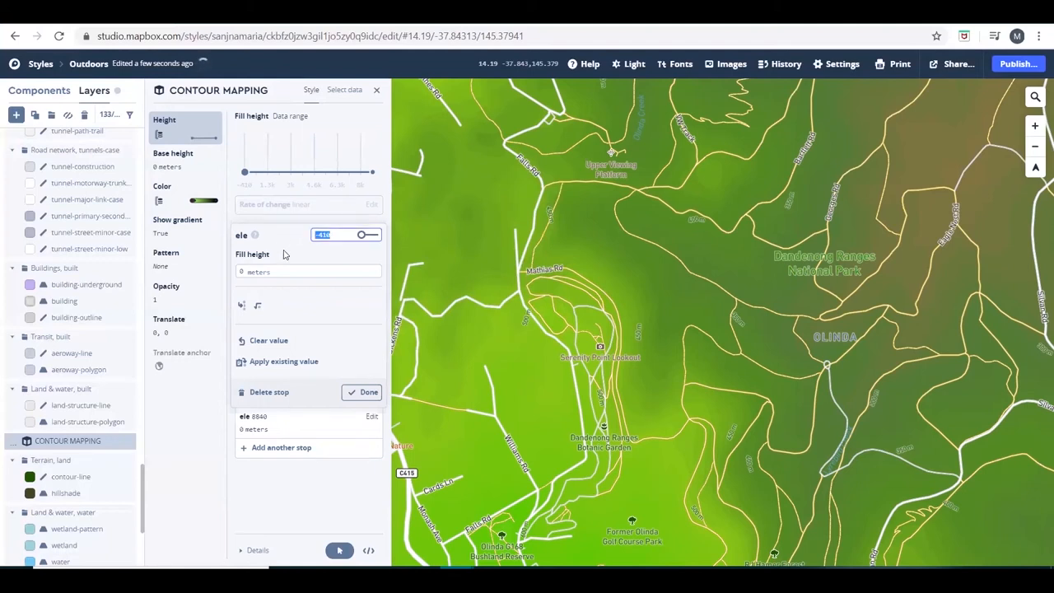
pyautogui.write('0')
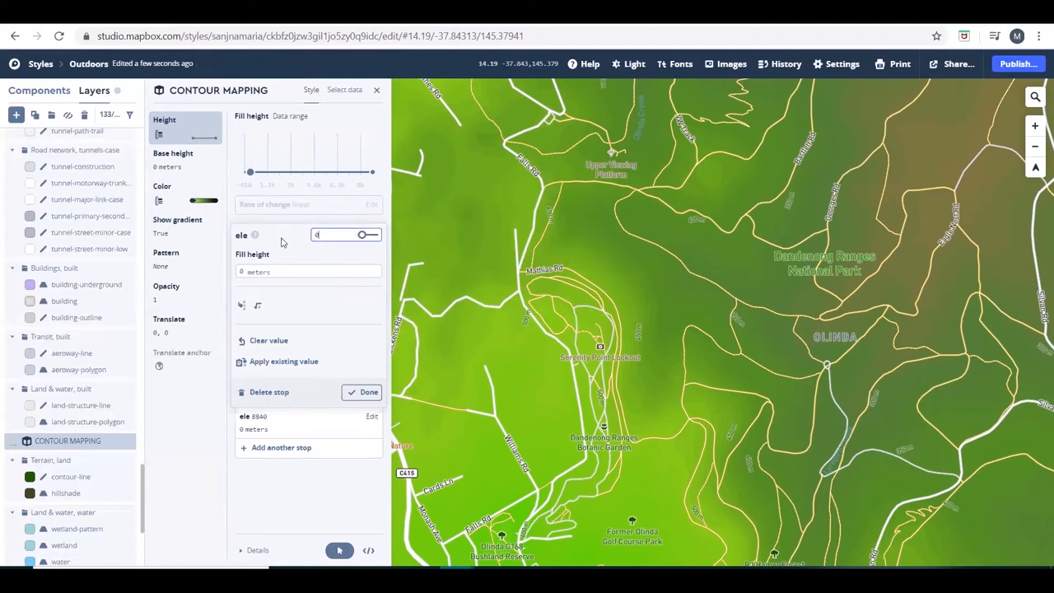
pyautogui.click(364, 392)
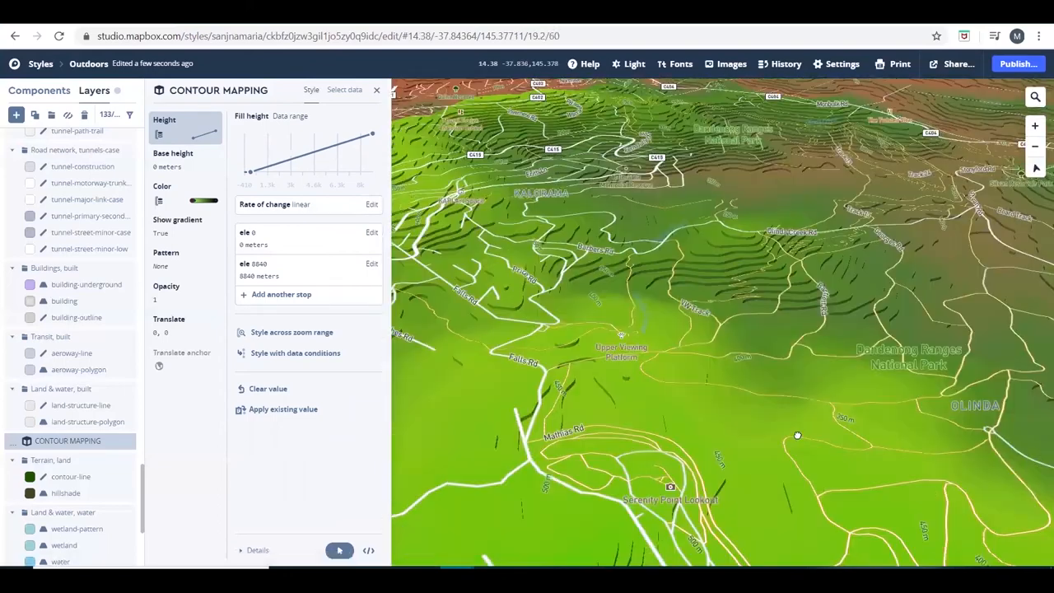
# Step: Tilt and rotate the map to view the 3D extruded contours over Mount Dandenong
pyautogui.moveTo(797, 435); pyautogui.dragTo(619, 488)
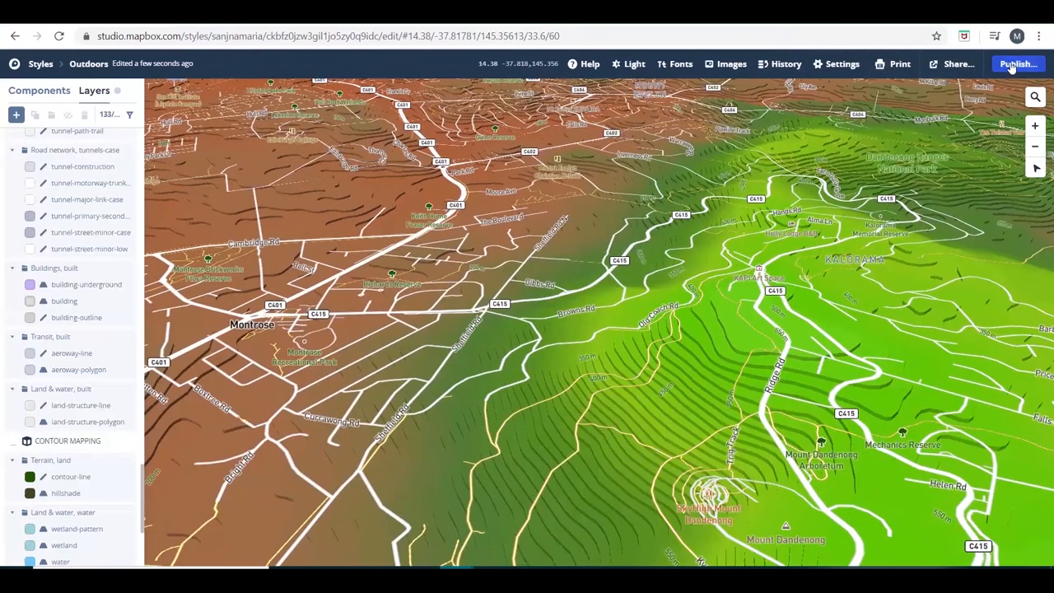
# Step: Compare current and pending versions, publish the Outdoors style, and dismiss the success notice
pyautogui.click(1017, 64)
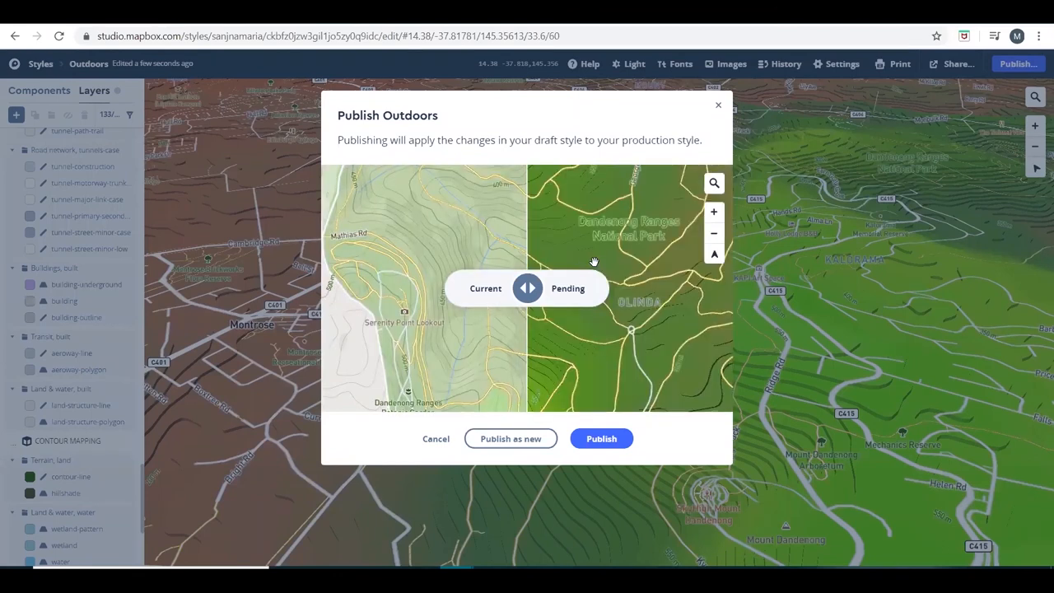
pyautogui.moveTo(527, 289); pyautogui.dragTo(404, 288)
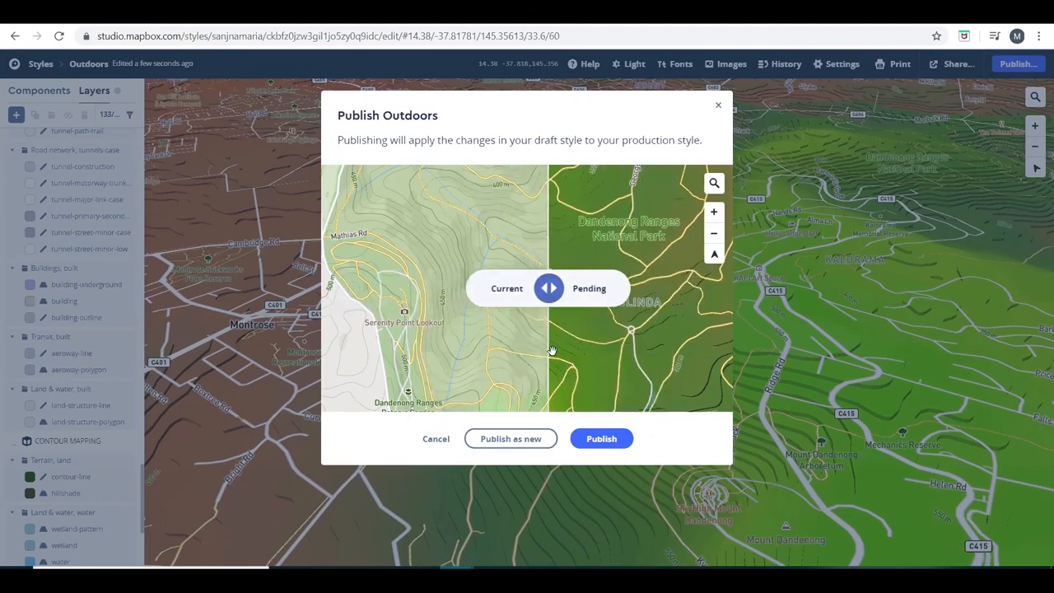
pyautogui.click(436, 438)
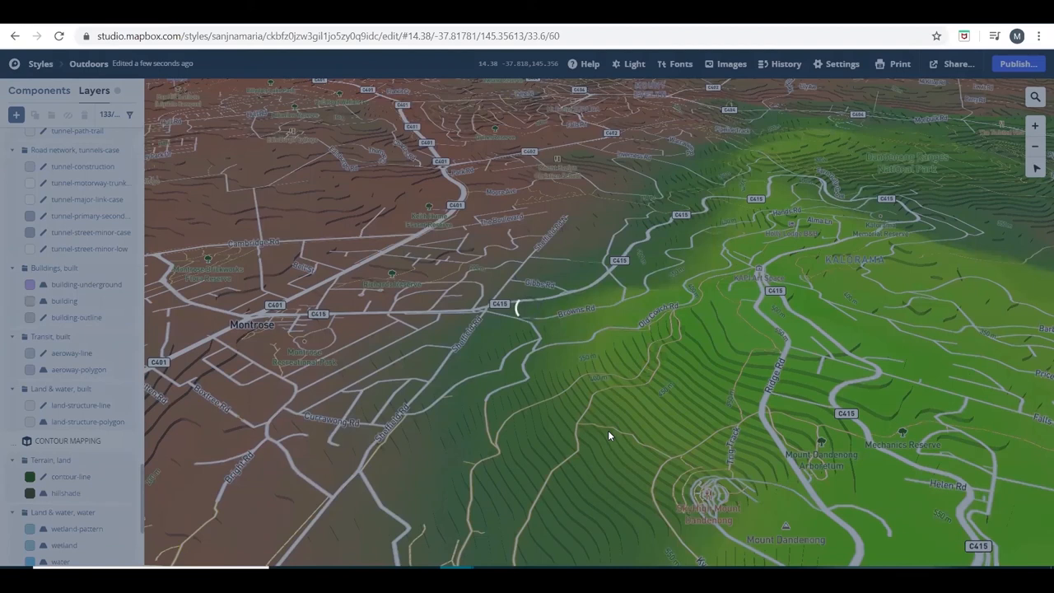
pyautogui.click(1018, 63)
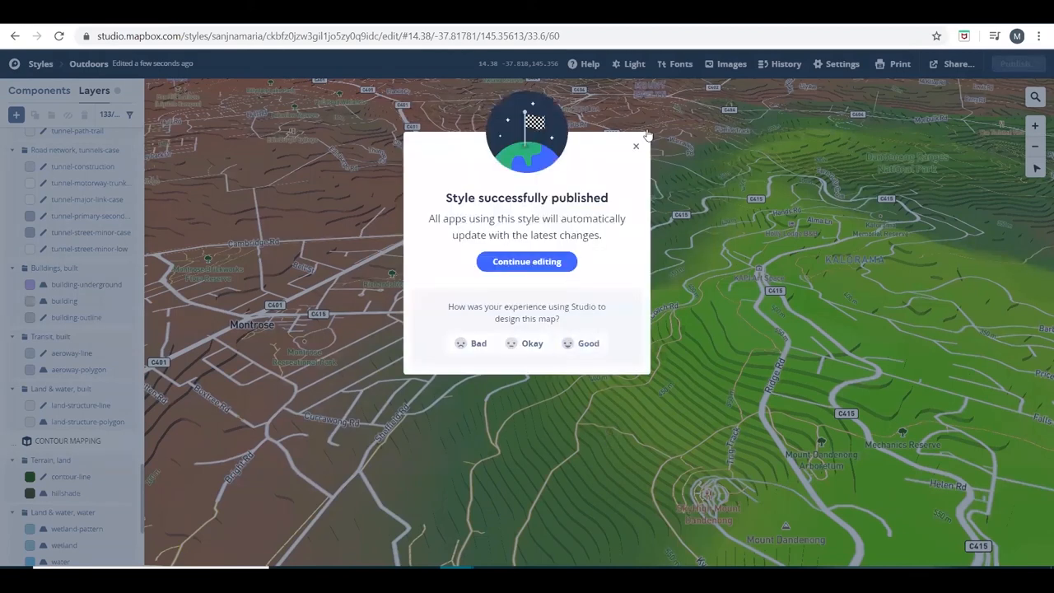
pyautogui.click(635, 147)
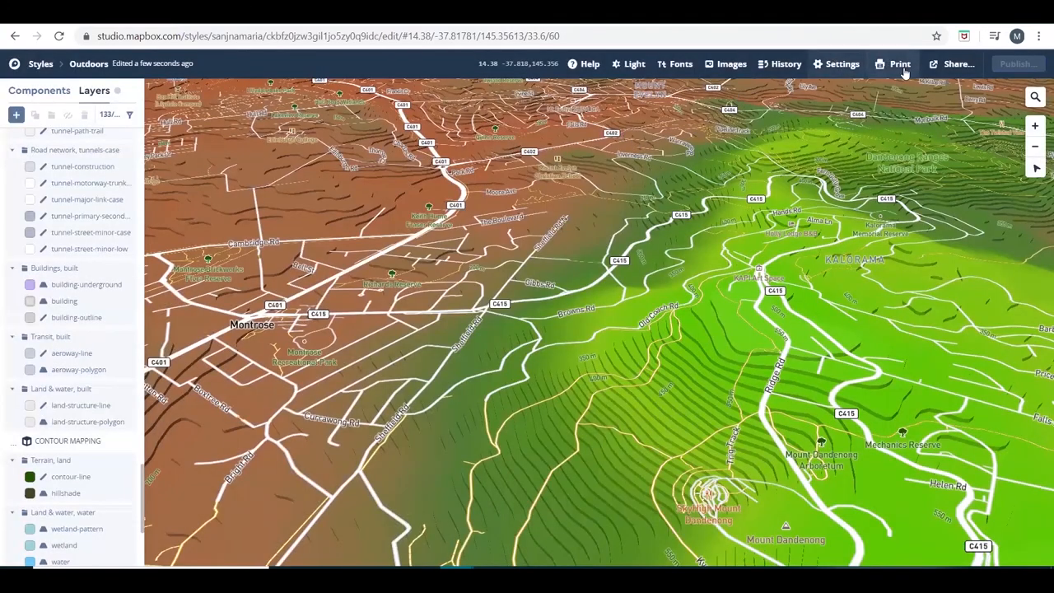
# Step: Open sharing, cancel making the style public, and view Unity then Web developer resources
pyautogui.click(956, 64)
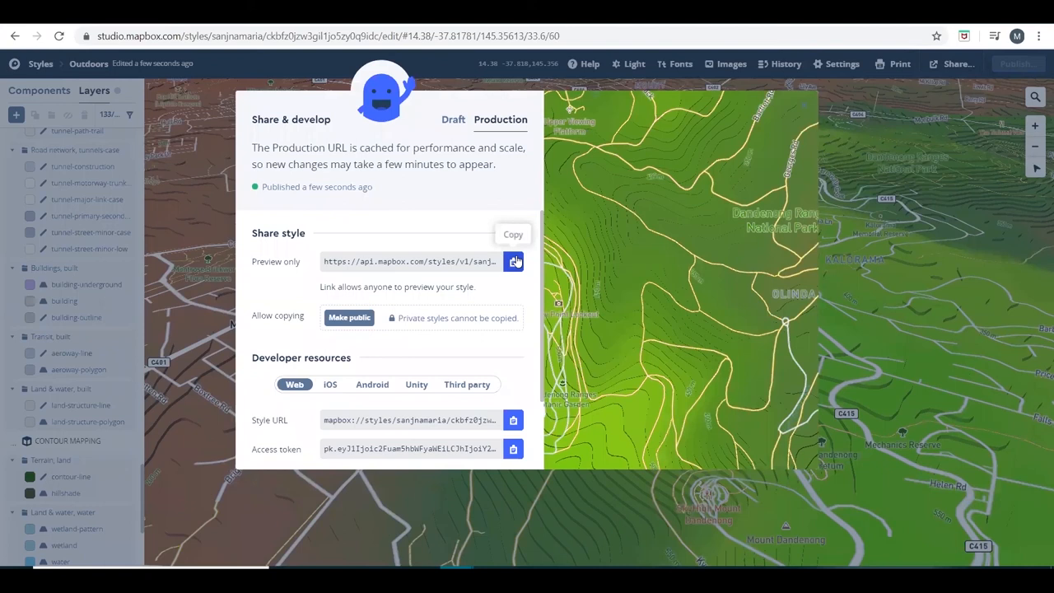
pyautogui.click(349, 317)
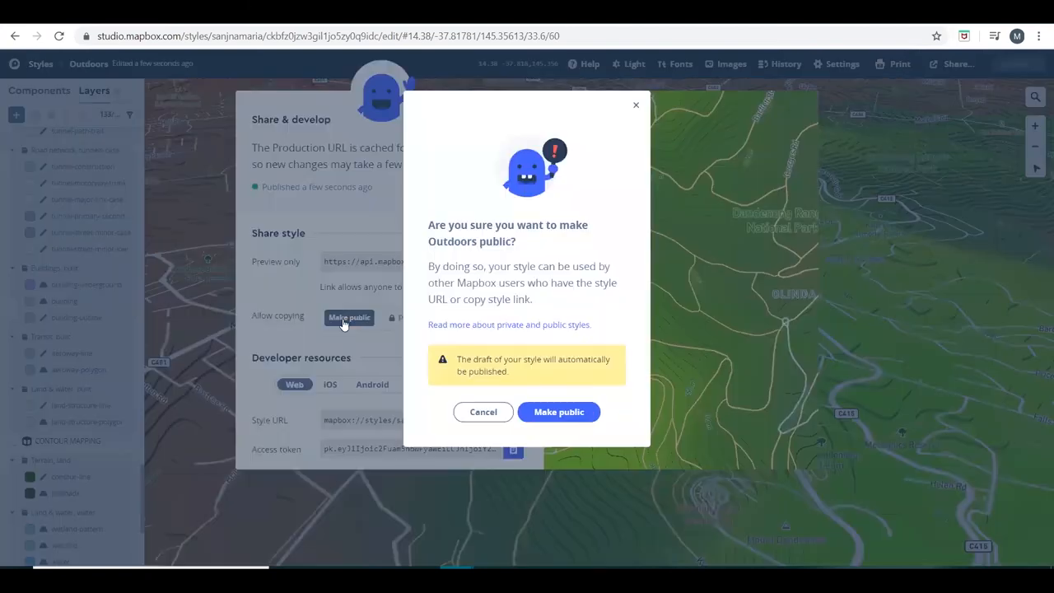
pyautogui.click(558, 412)
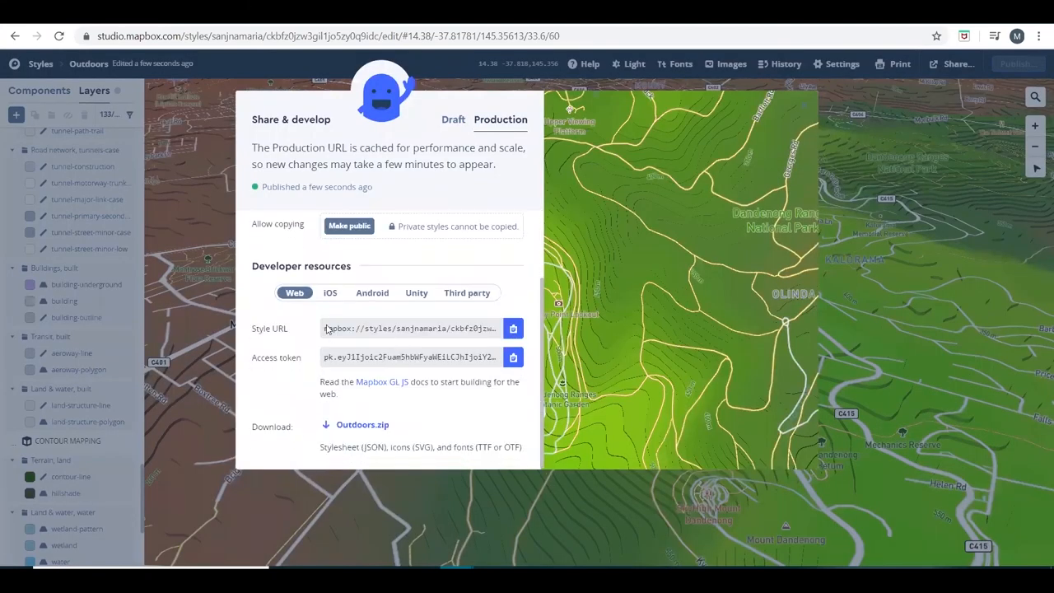
pyautogui.click(416, 292)
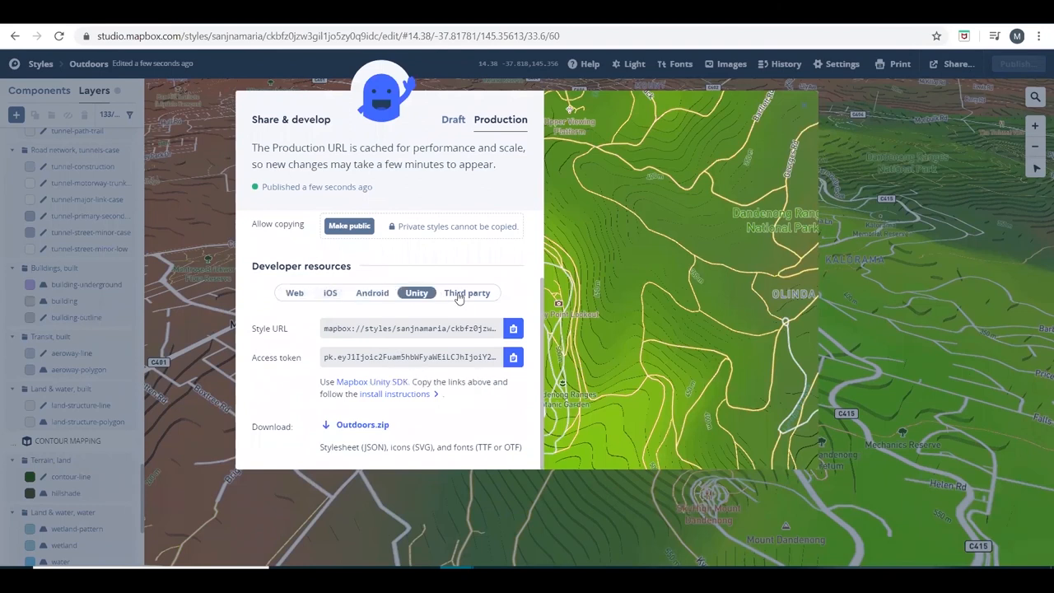
pyautogui.click(294, 293)
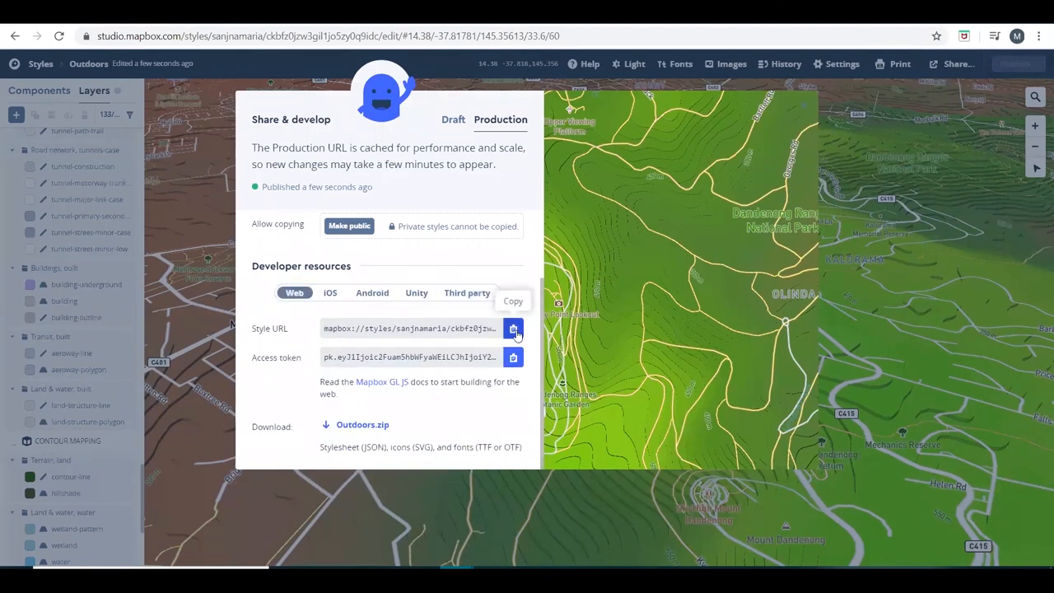